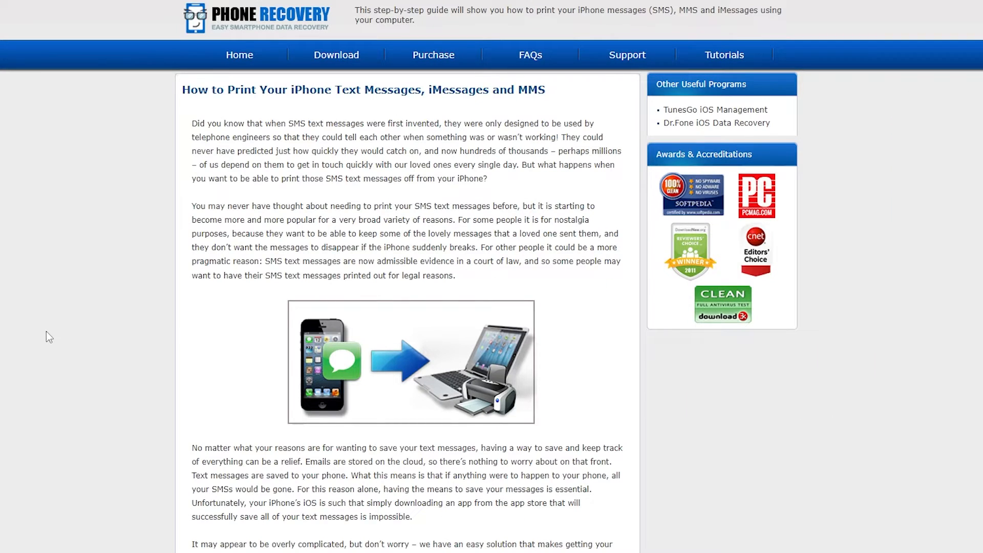
# Step: Start the free Windows download of the message transfer tool, offering the Downloads folder
pyautogui.scroll(-3)
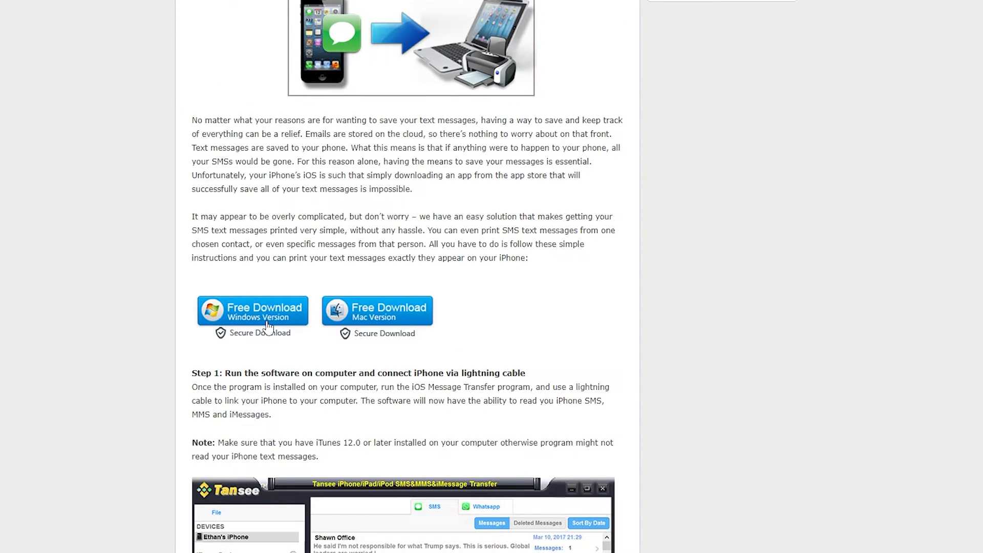
pyautogui.moveTo(285, 314)
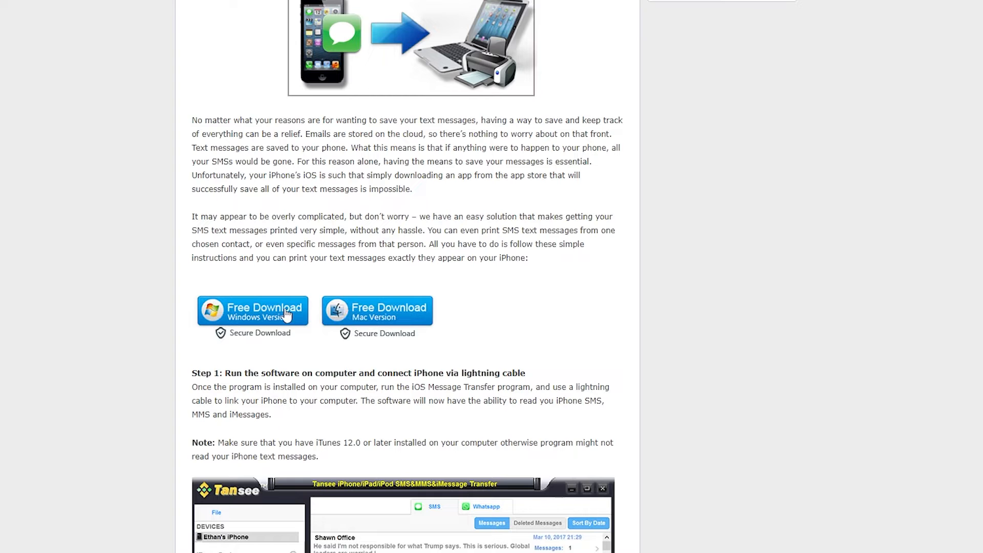
pyautogui.moveTo(252, 327)
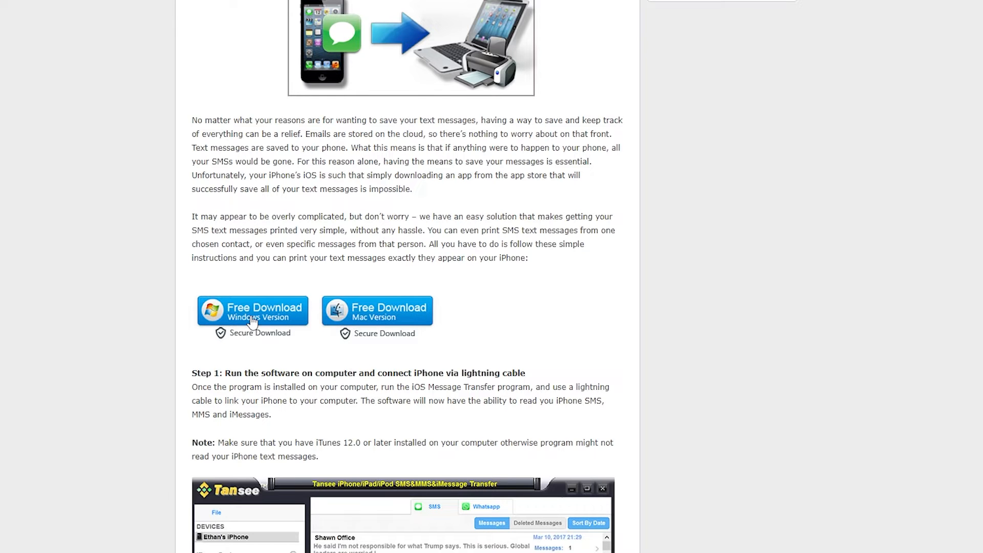
pyautogui.click(252, 309)
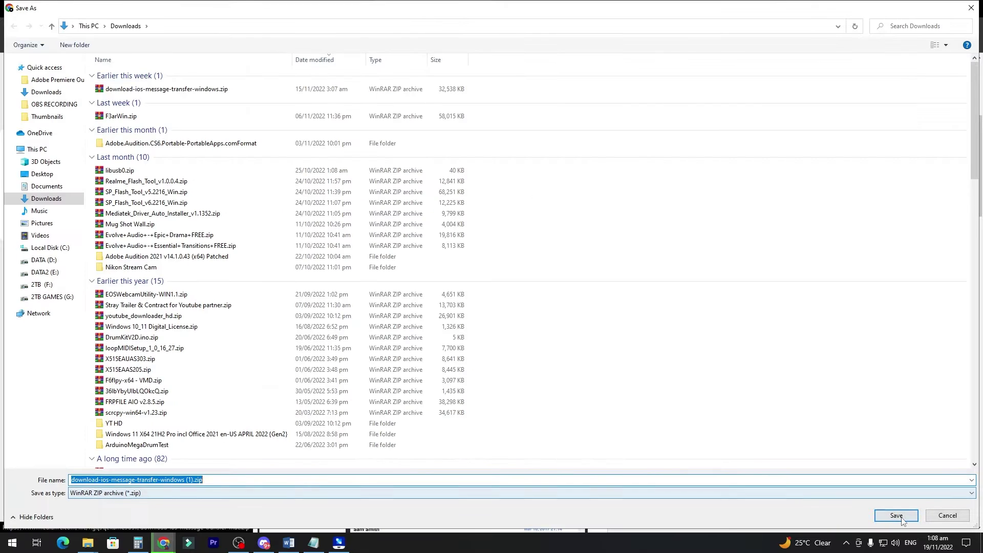
# Step: Save the zip to Downloads and run the Tansee setup wizard through Next and Install
pyautogui.click(895, 515)
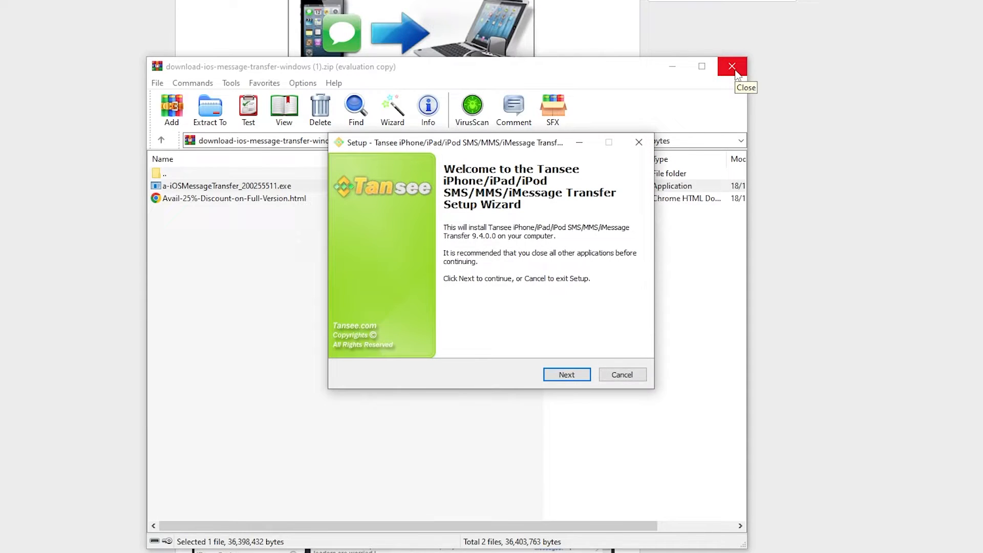
pyautogui.click(731, 67)
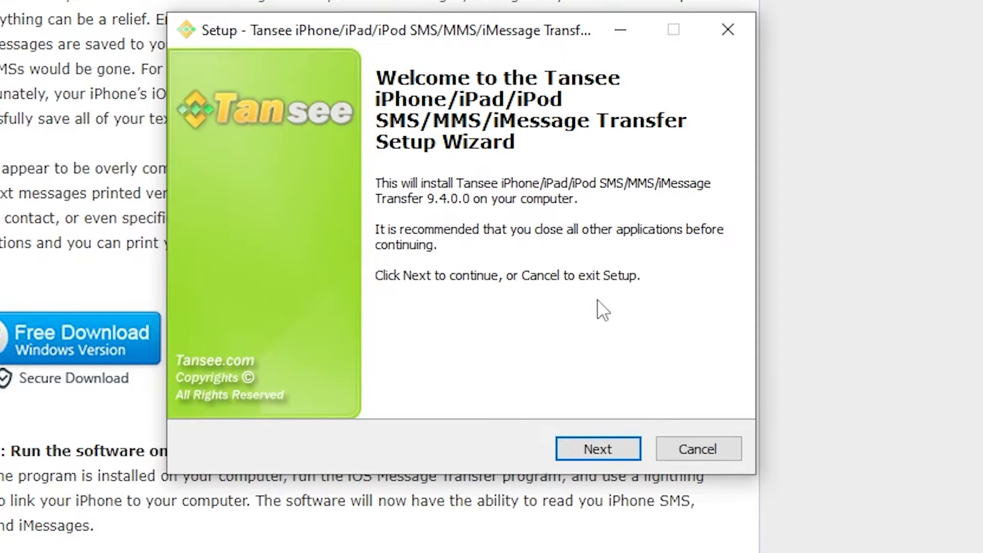
pyautogui.click(597, 448)
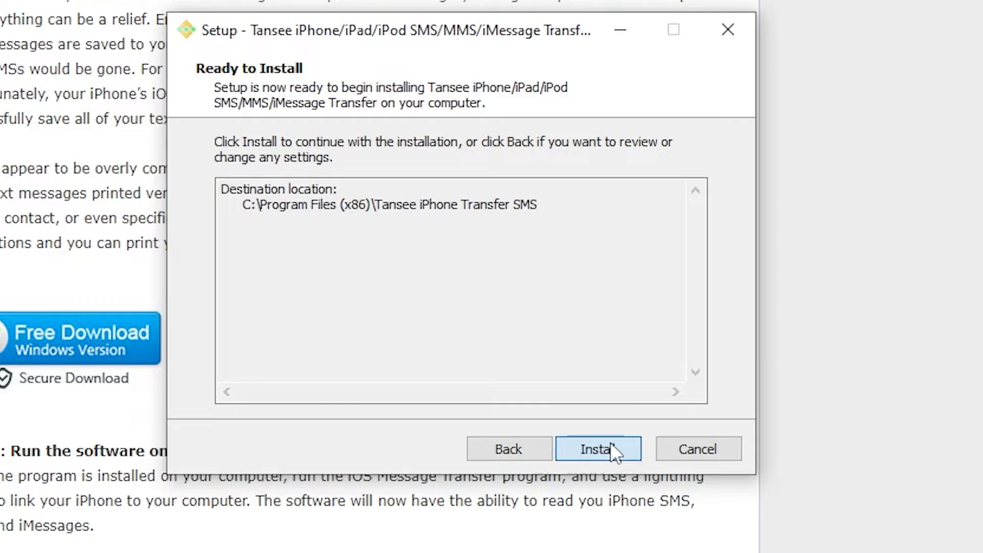
pyautogui.click(597, 448)
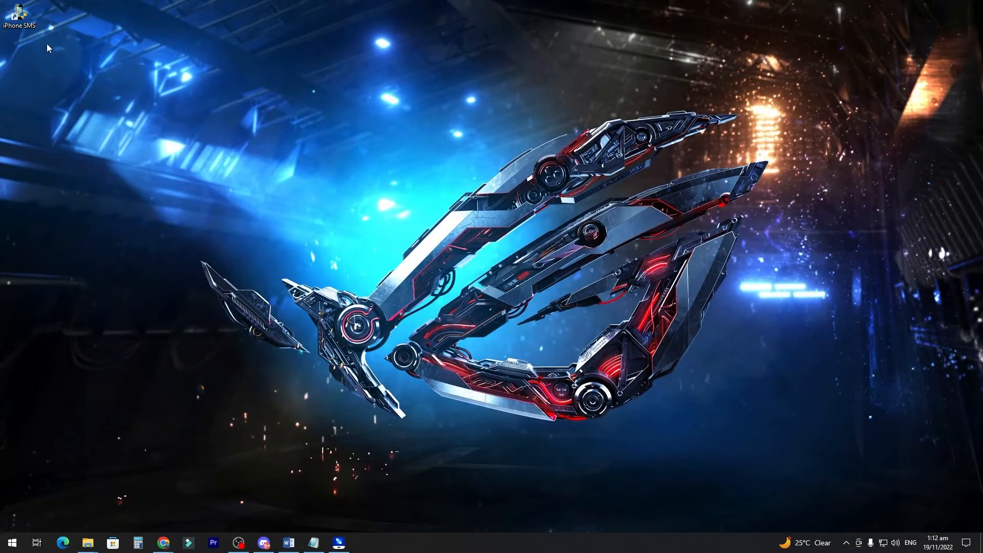
# Step: Launch Tansee from its desktop shortcut and decline the iTunes iPhone update offer
pyautogui.click(21, 16)
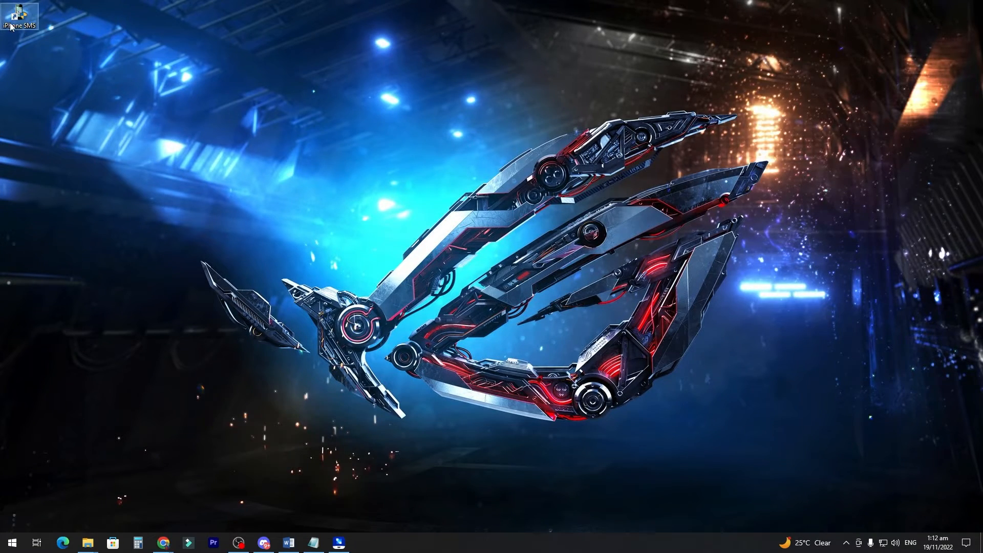
pyautogui.moveTo(242, 205)
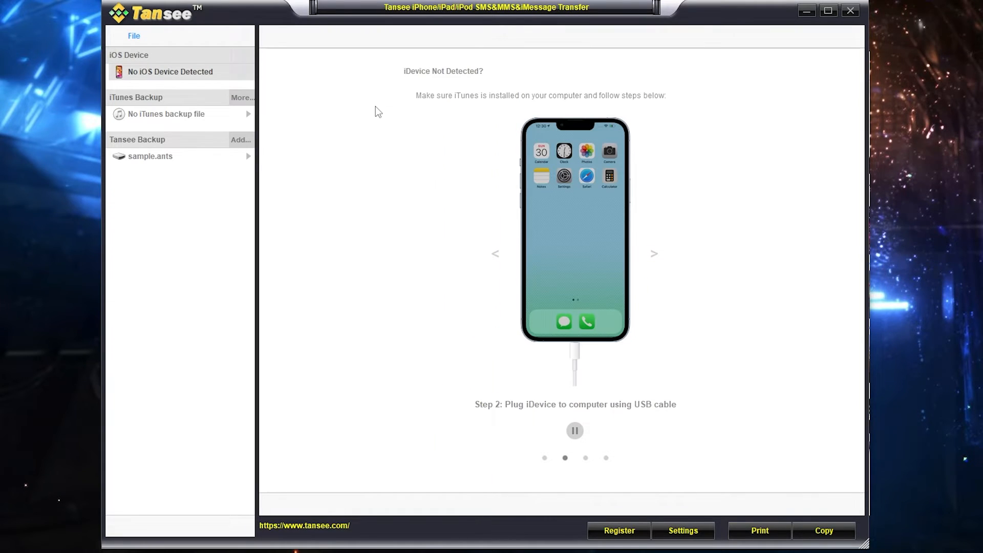
pyautogui.moveTo(424, 98)
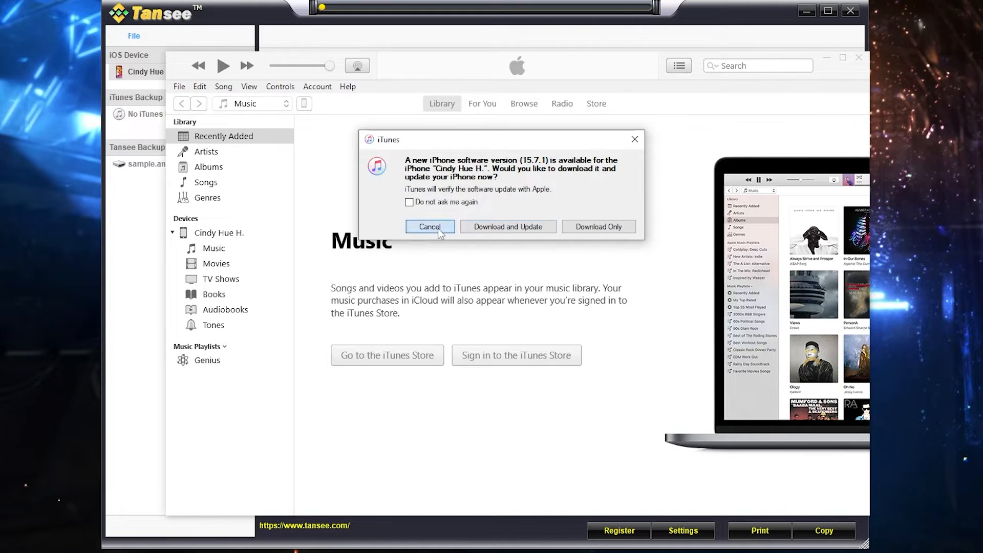
pyautogui.click(430, 226)
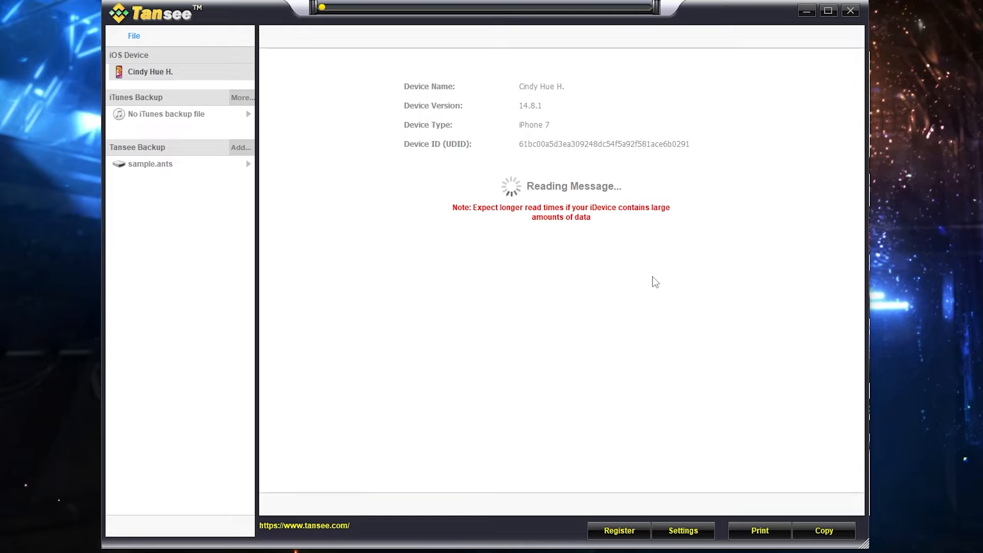
pyautogui.moveTo(418, 280)
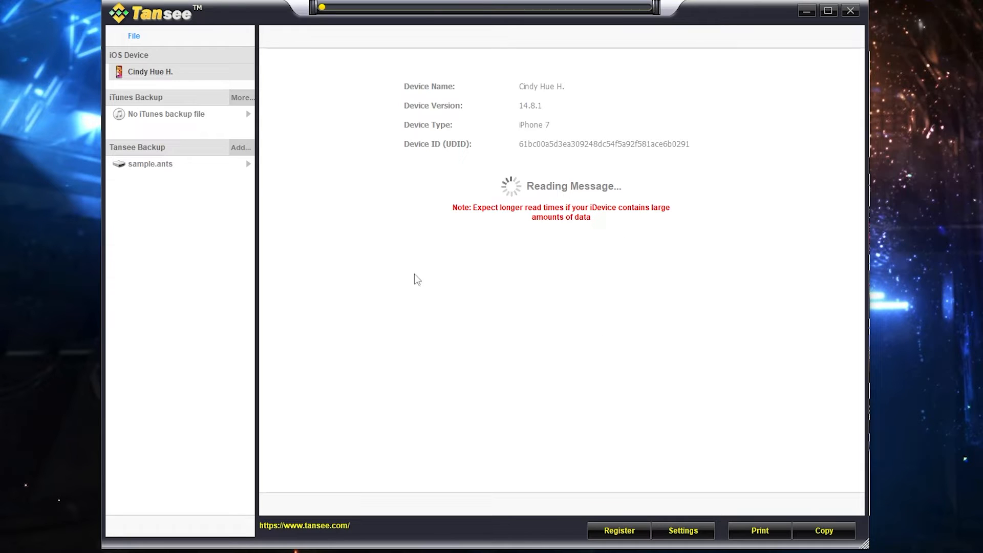
pyautogui.moveTo(555, 235)
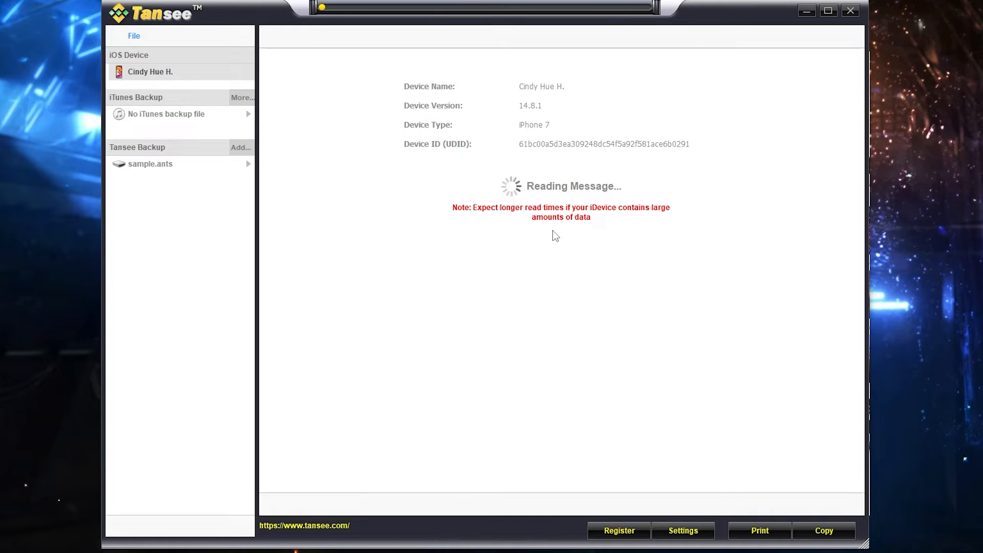
pyautogui.moveTo(563, 291)
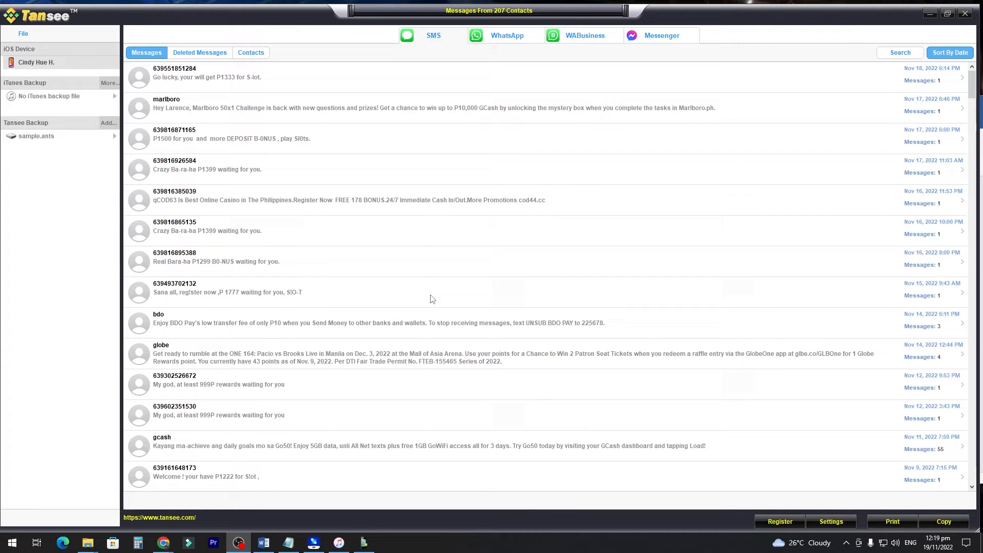
pyautogui.scroll(-3)
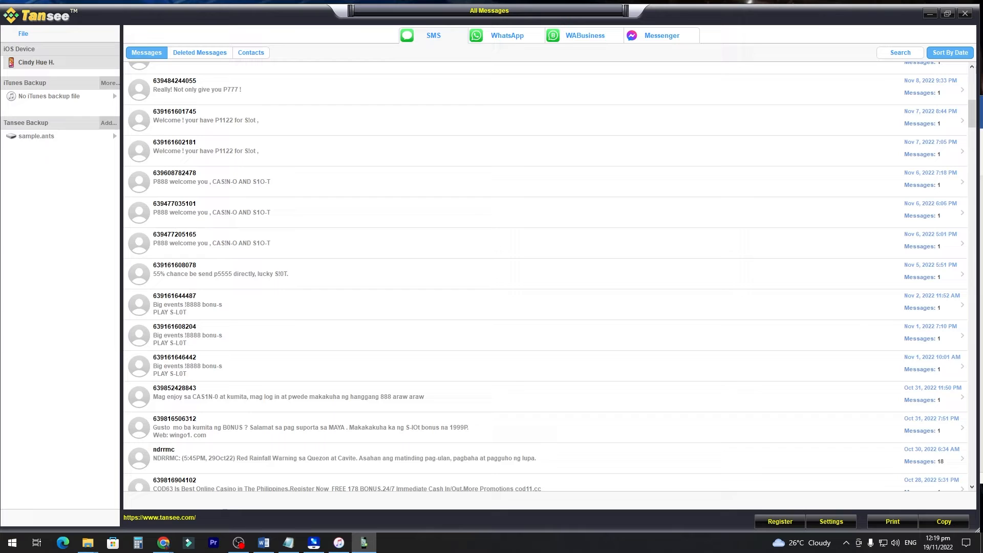
pyautogui.scroll(3)
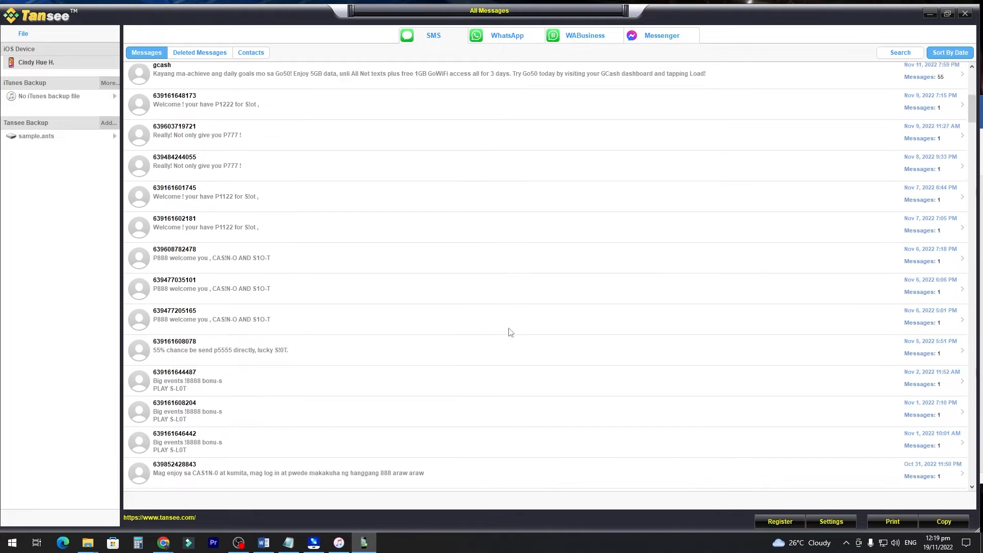
pyautogui.click(249, 53)
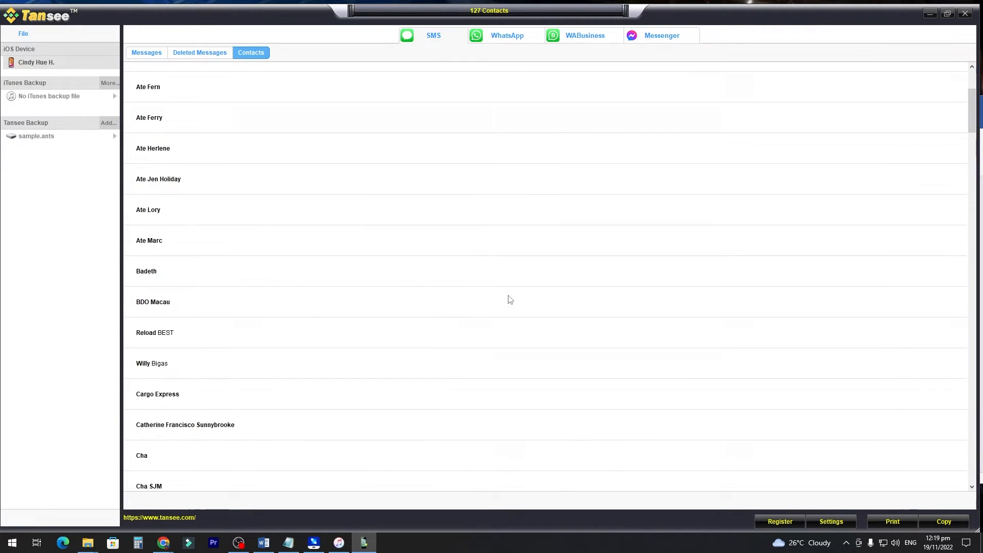
pyautogui.scroll(-3)
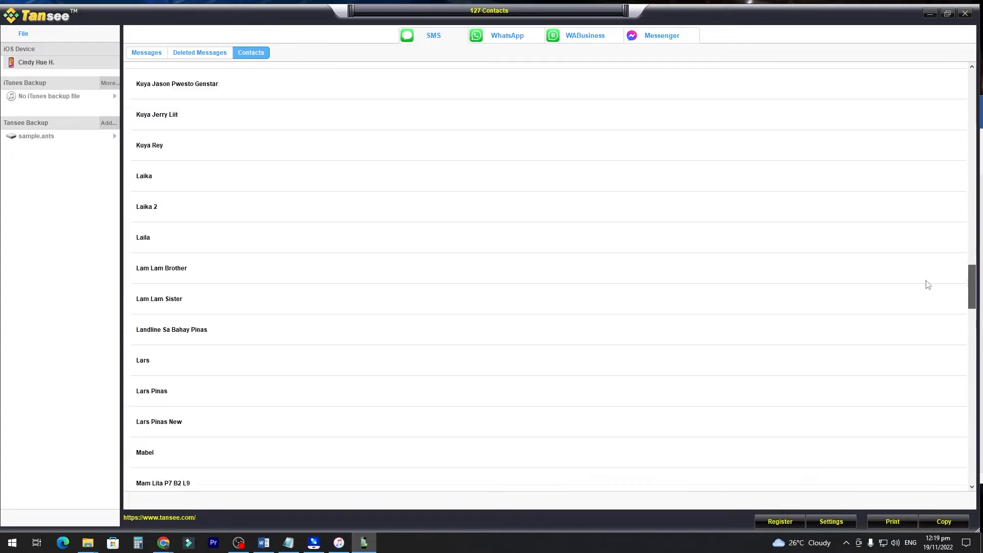
pyautogui.click(147, 52)
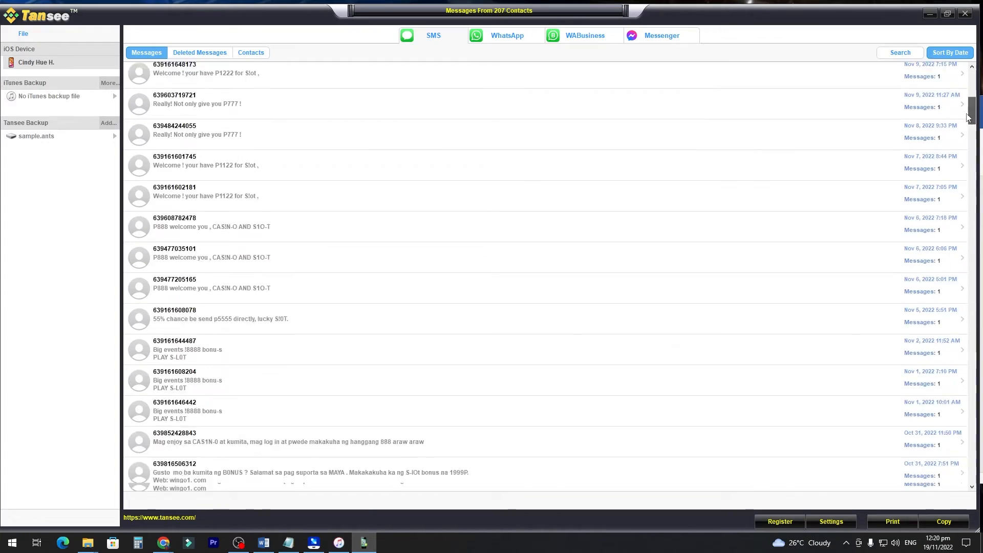
pyautogui.click(899, 52)
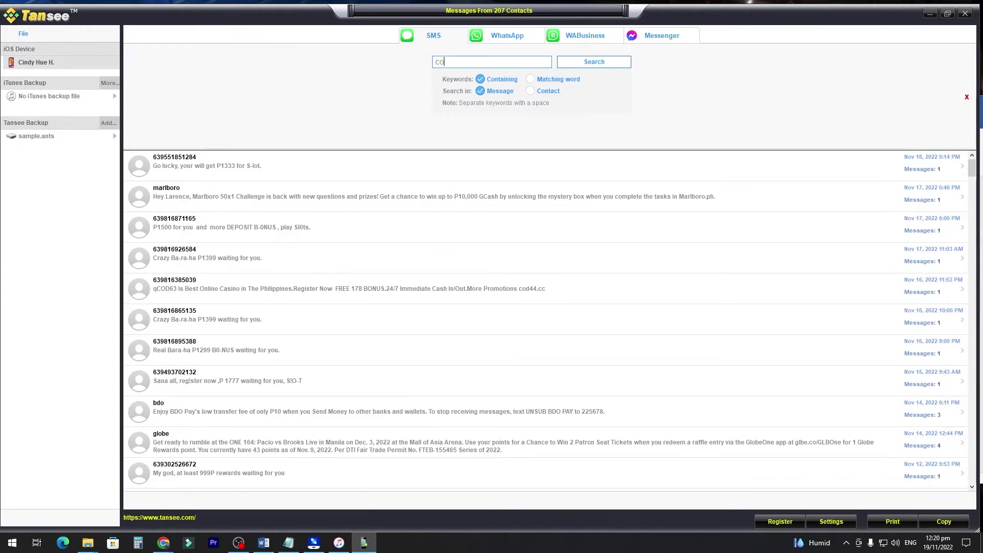
pyautogui.write('n')
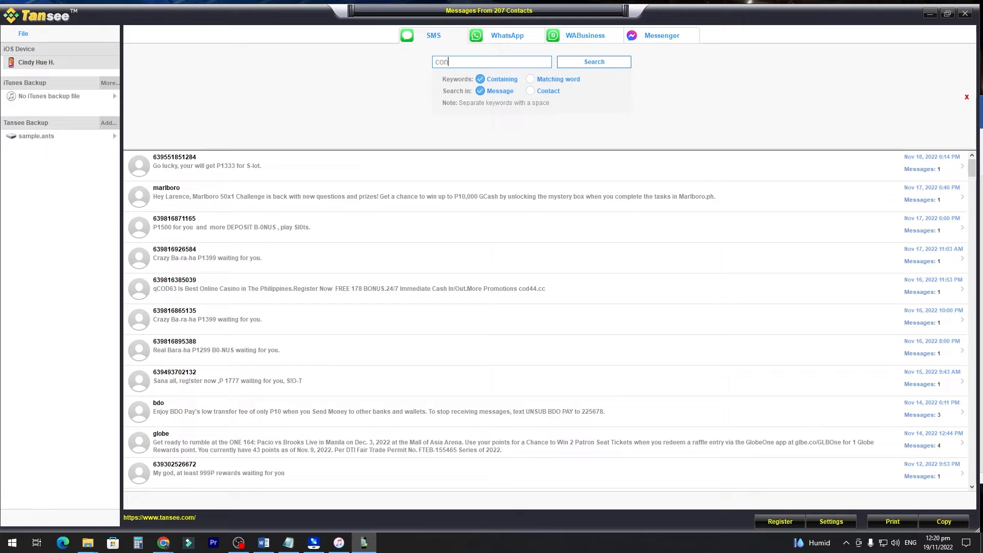
pyautogui.click(593, 61)
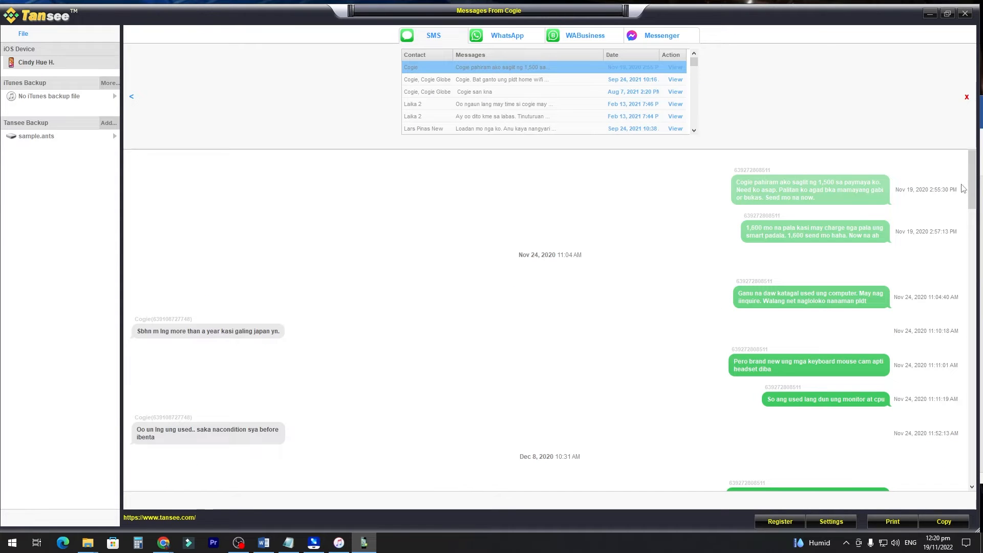
pyautogui.scroll(-3)
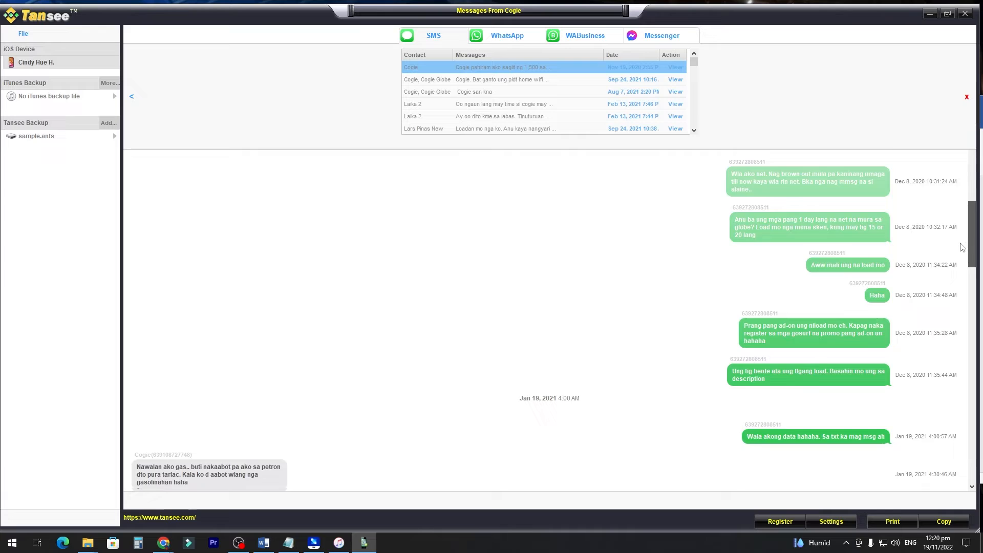
pyautogui.scroll(3)
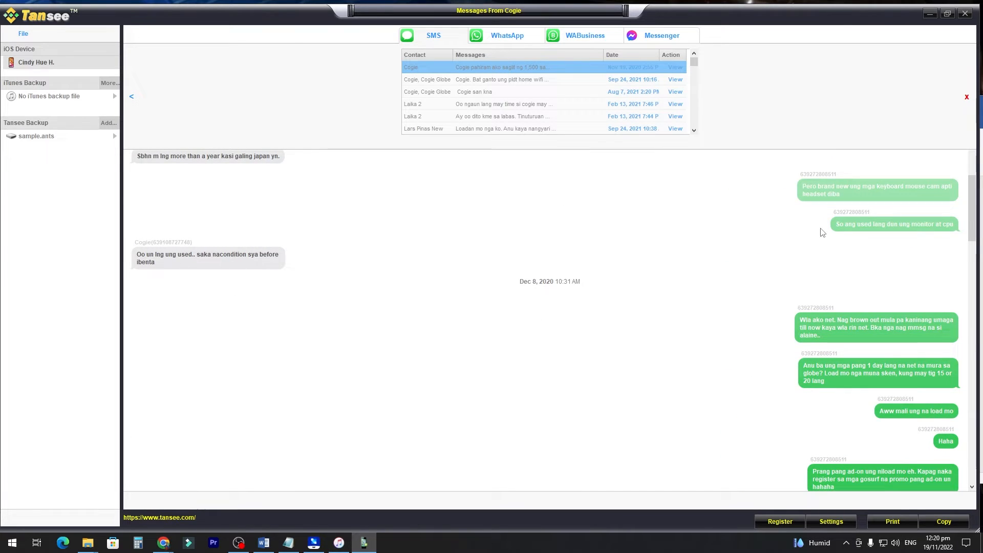
pyautogui.scroll(-3)
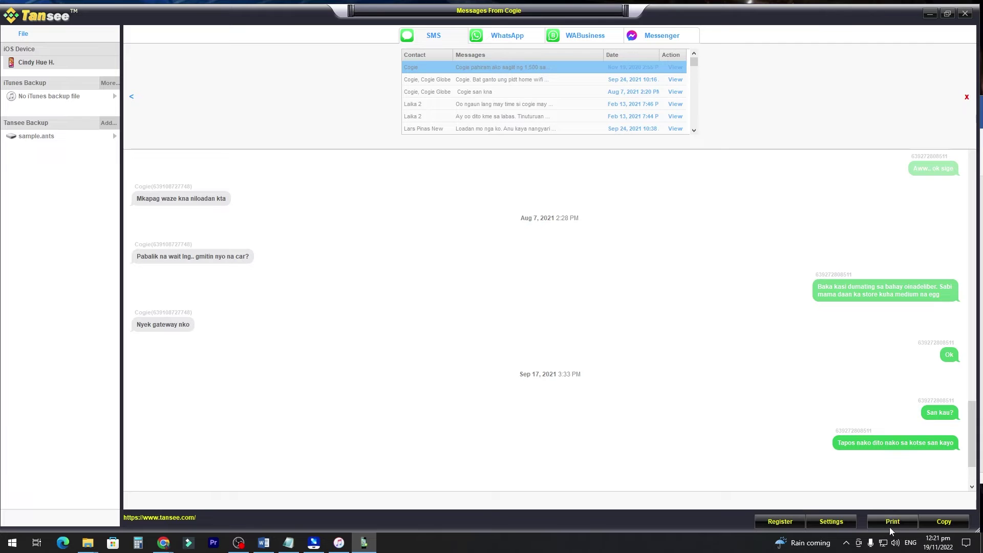
# Step: Walk the print wizard for contact Cogie and print all 46 selected messages
pyautogui.click(890, 522)
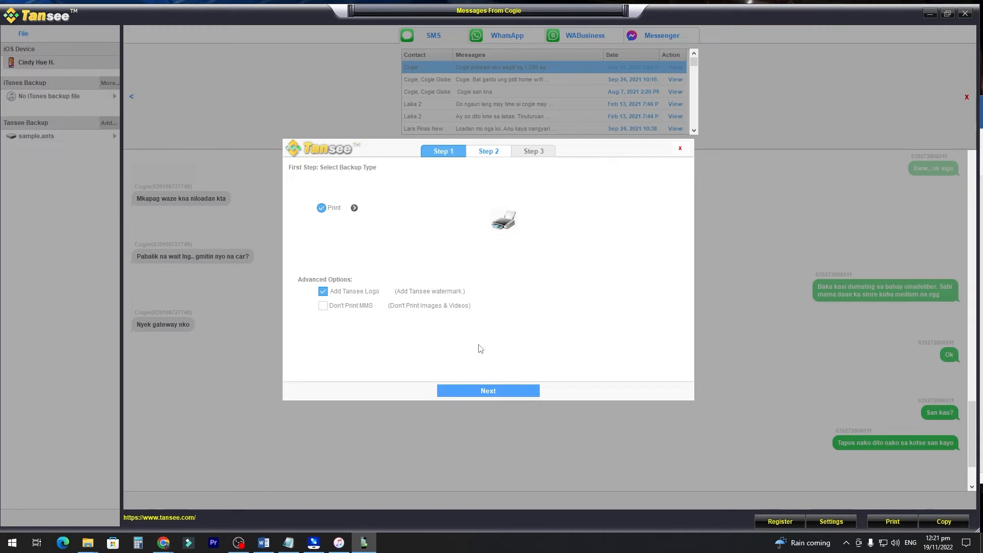
pyautogui.click(487, 390)
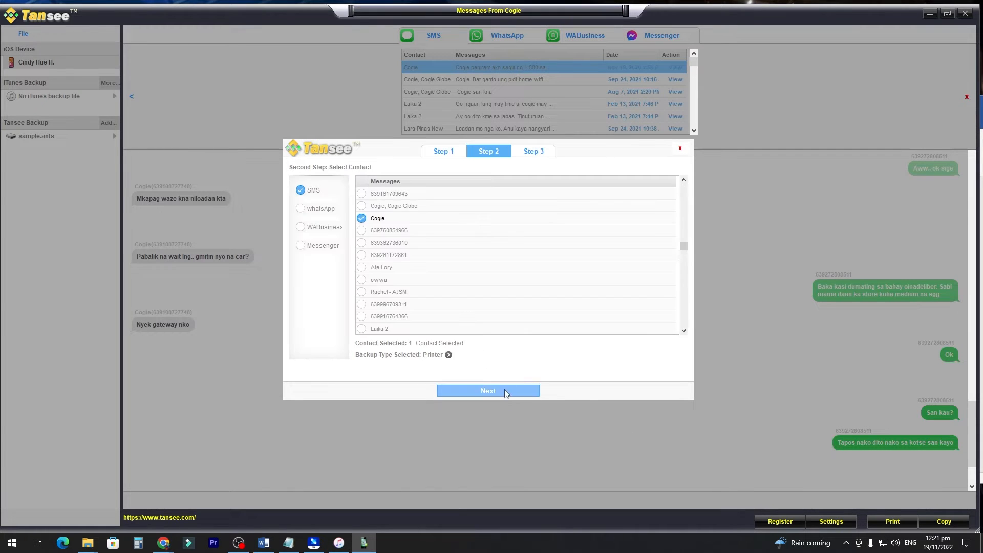
pyautogui.click(487, 390)
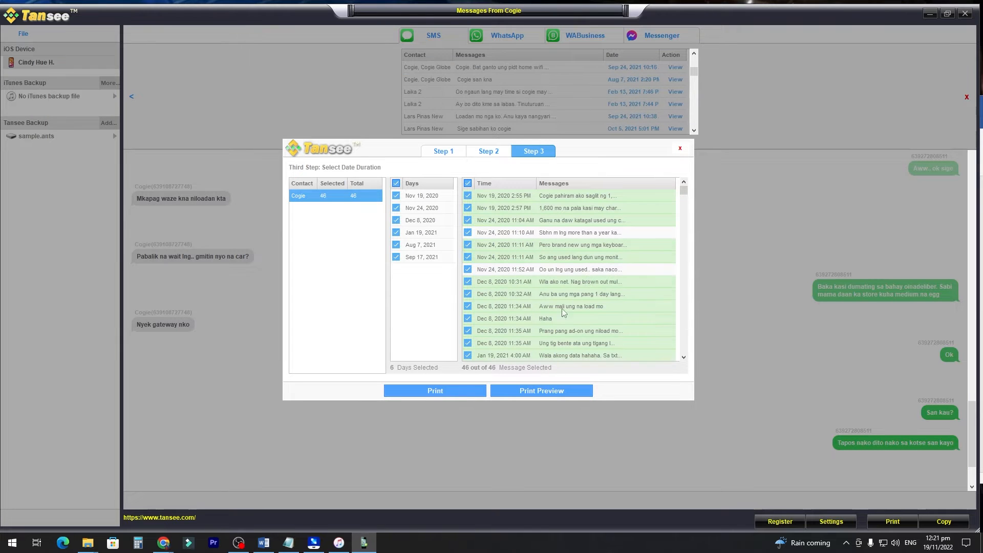
pyautogui.click(435, 390)
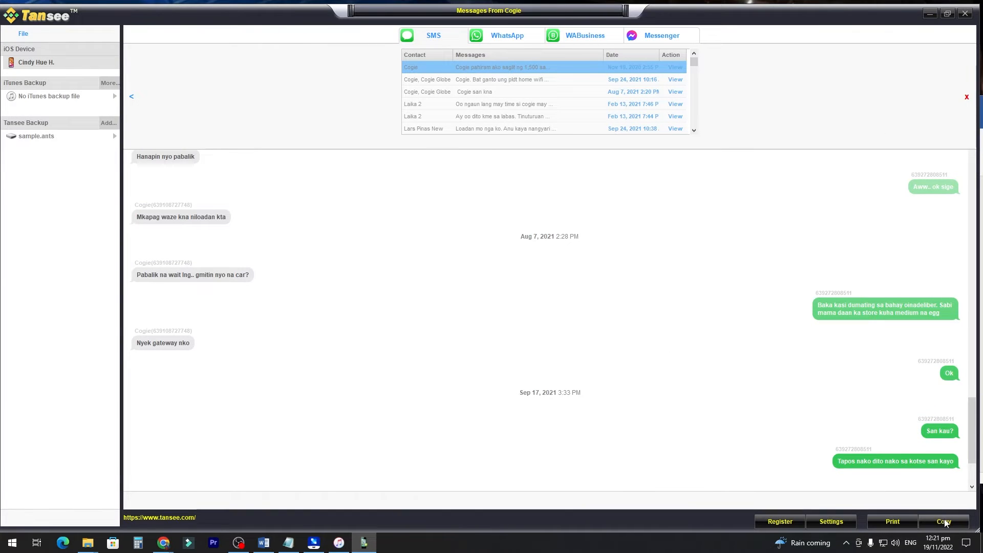
# Step: Copy Cogie's 46 messages as a PDF file and open the exported Cogie.pdf in Edge
pyautogui.click(943, 521)
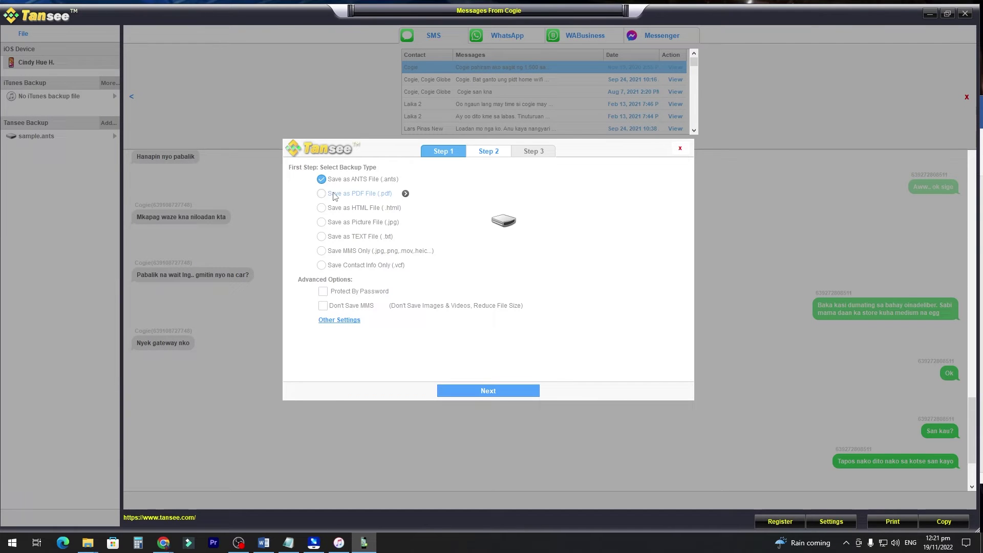
pyautogui.click(320, 193)
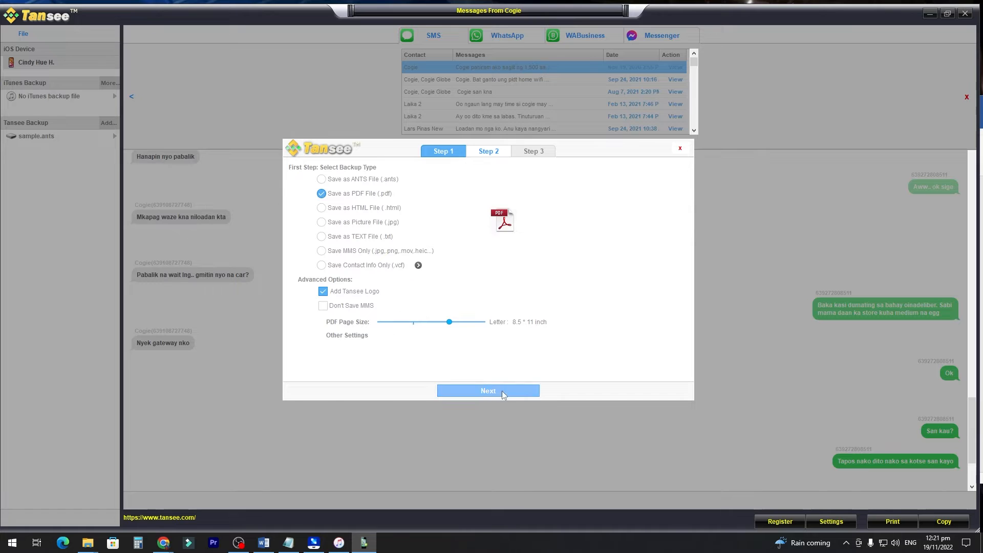
pyautogui.click(488, 390)
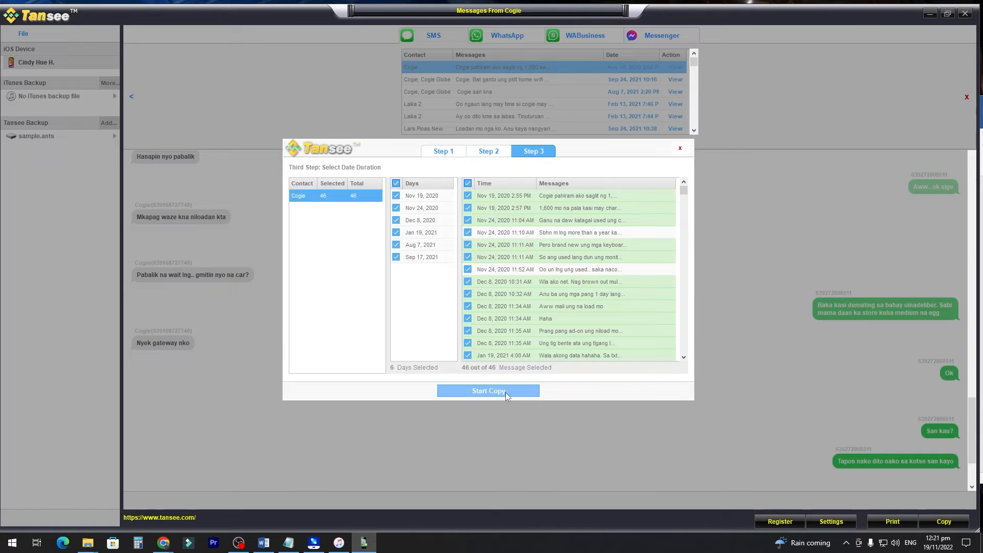
pyautogui.moveTo(522, 288)
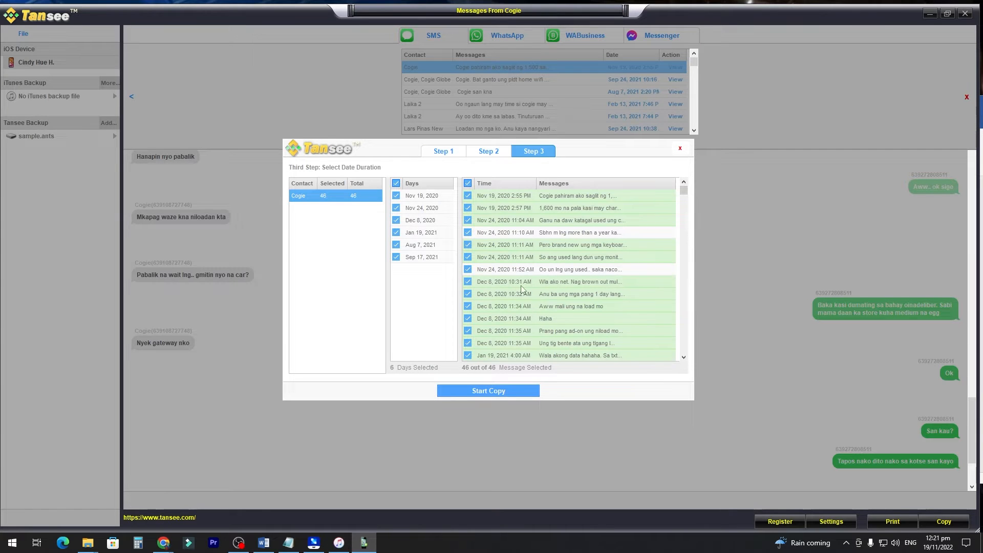
pyautogui.click(487, 390)
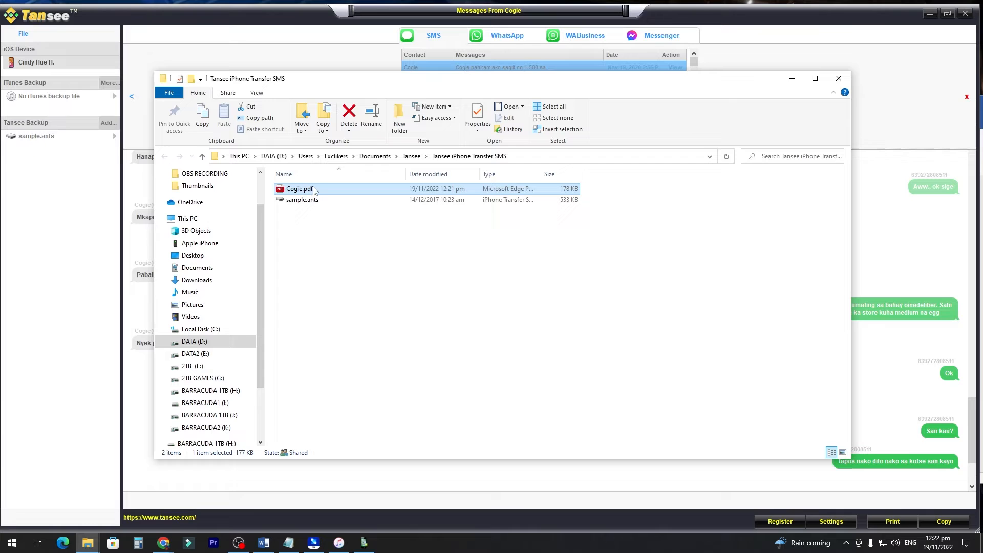
pyautogui.doubleClick(299, 188)
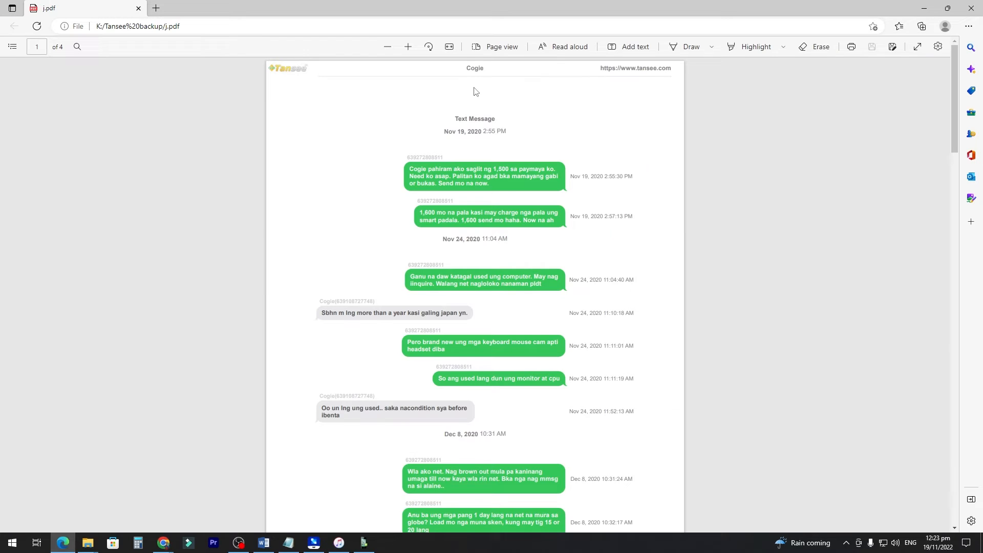
# Step: Review the four PDF pages and choose the printer to print them from Edge
pyautogui.click(407, 46)
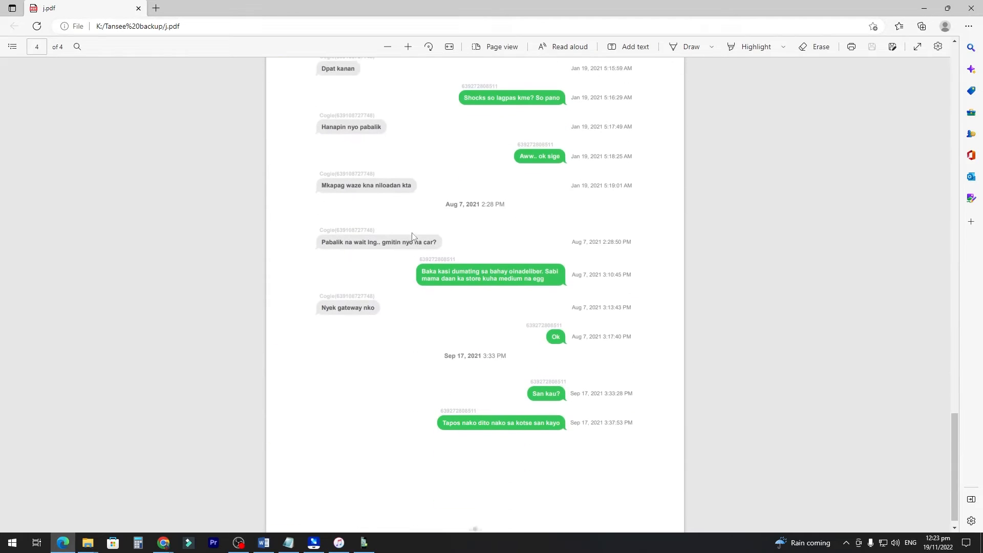
pyautogui.scroll(3)
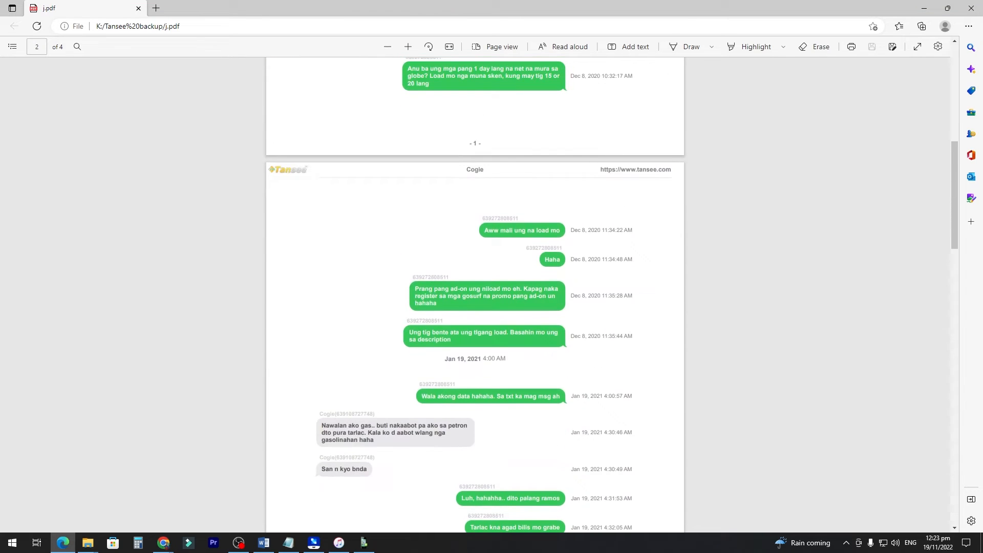
pyautogui.scroll(3)
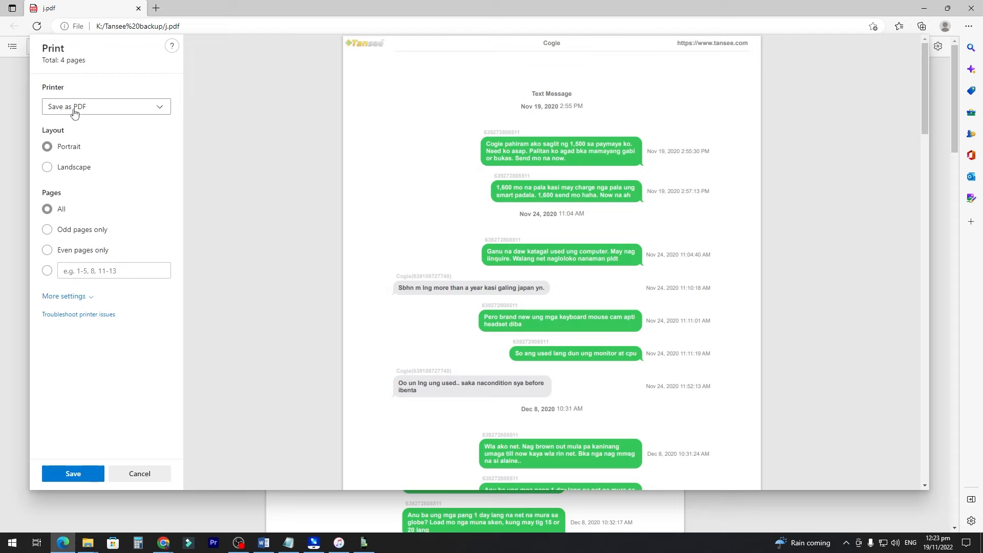
pyautogui.click(139, 473)
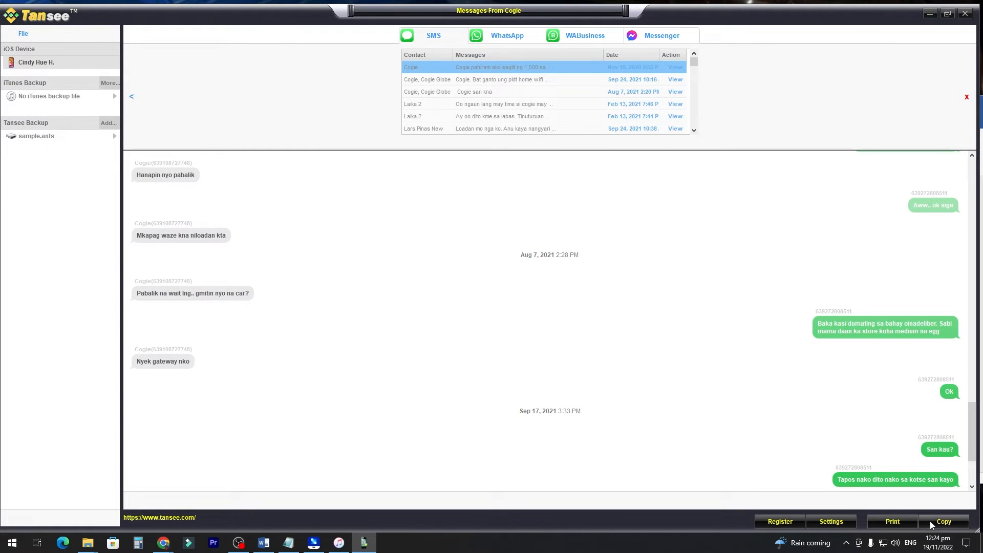
# Step: Choose HTML export in the Copy wizard, then select the WhatsApp chat with Cogie
pyautogui.click(943, 521)
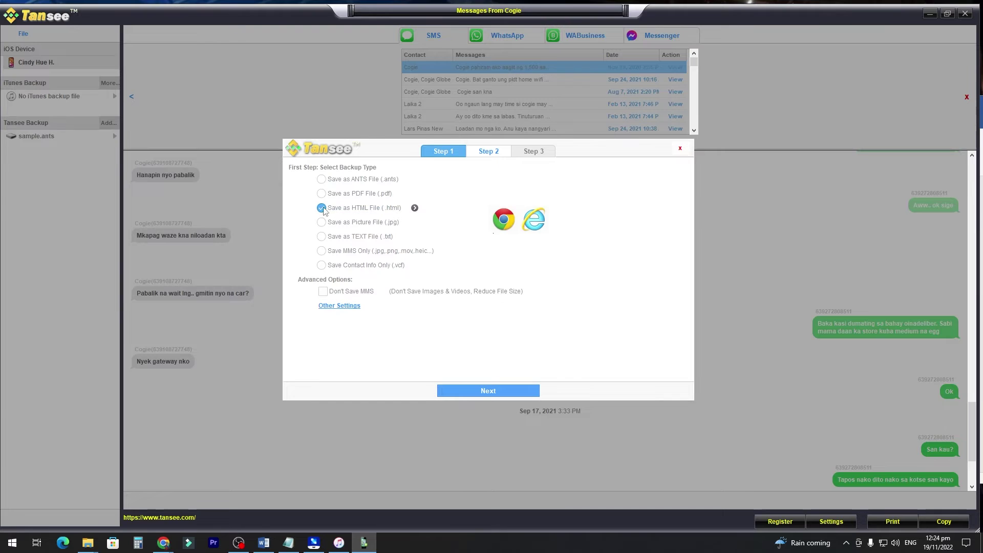
pyautogui.click(680, 148)
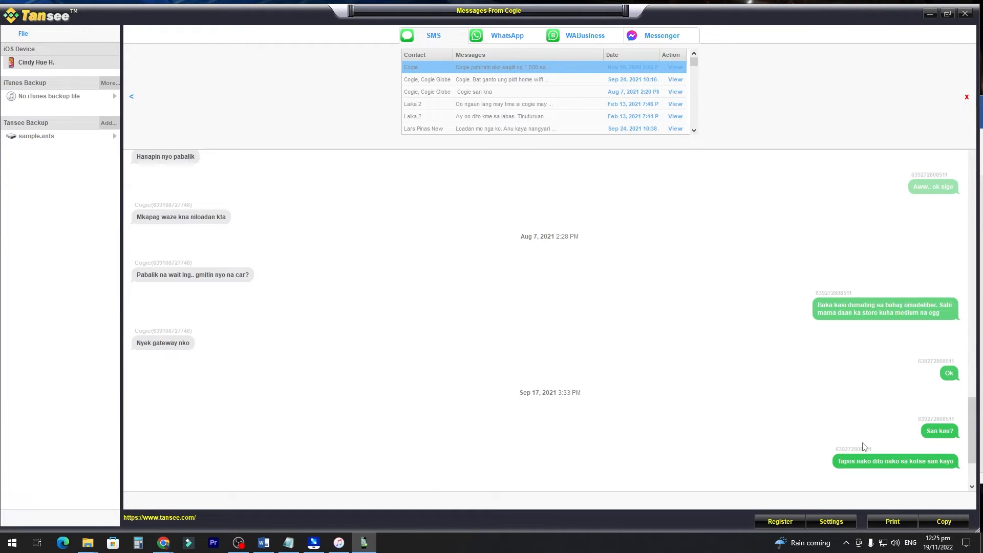
pyautogui.scroll(3)
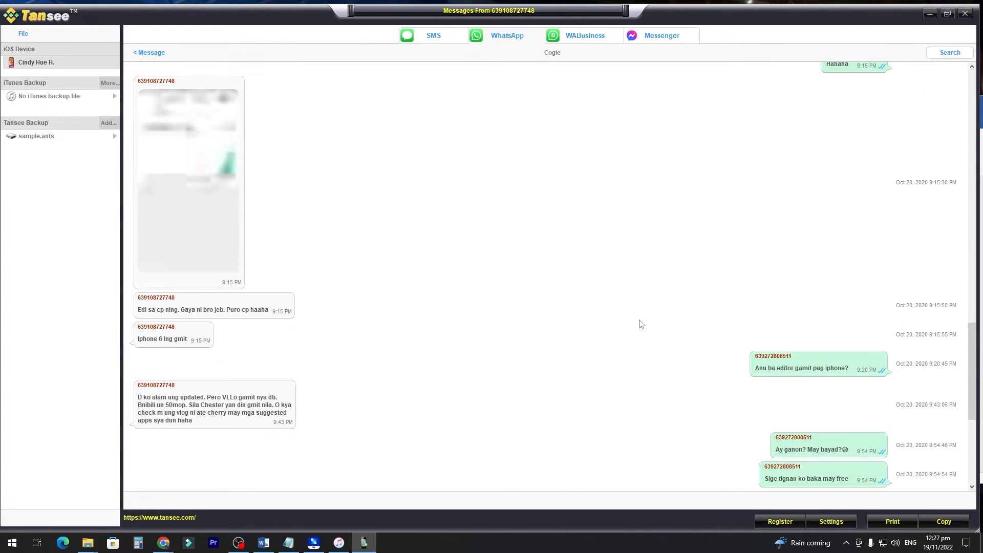
pyautogui.scroll(-3)
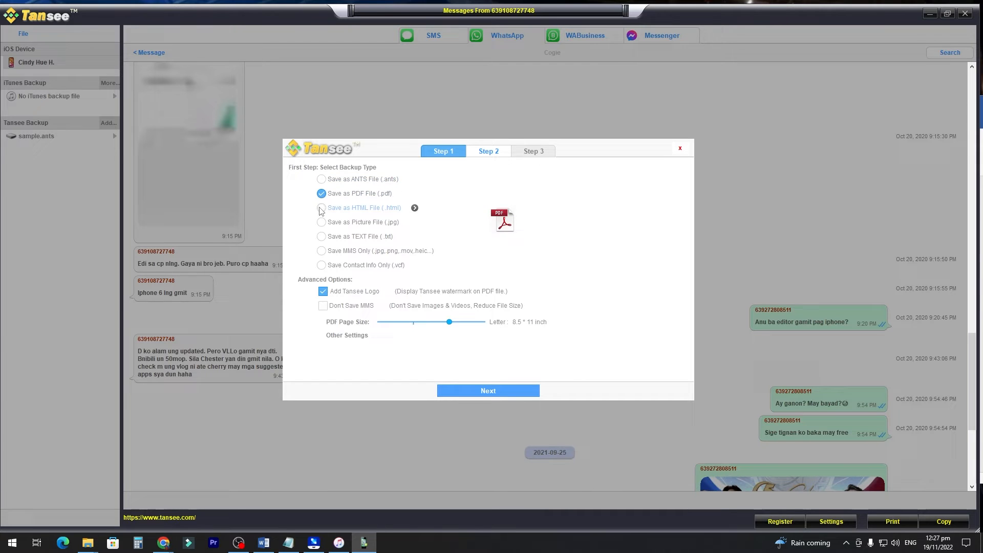
# Step: Export the WhatsApp chat as Cogie.html with type HTML File in the Tansee SMS folder
pyautogui.click(487, 390)
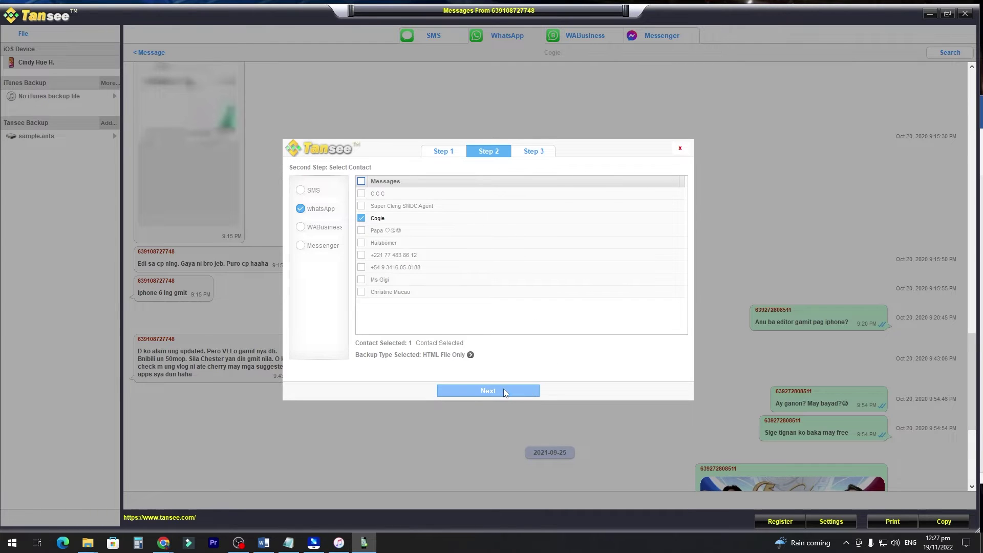
pyautogui.click(488, 390)
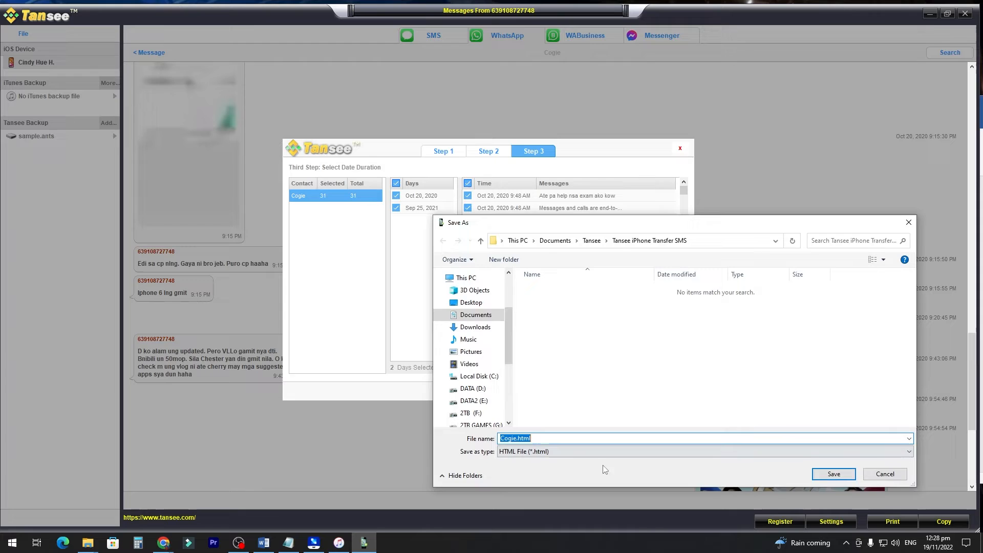
pyautogui.click(832, 473)
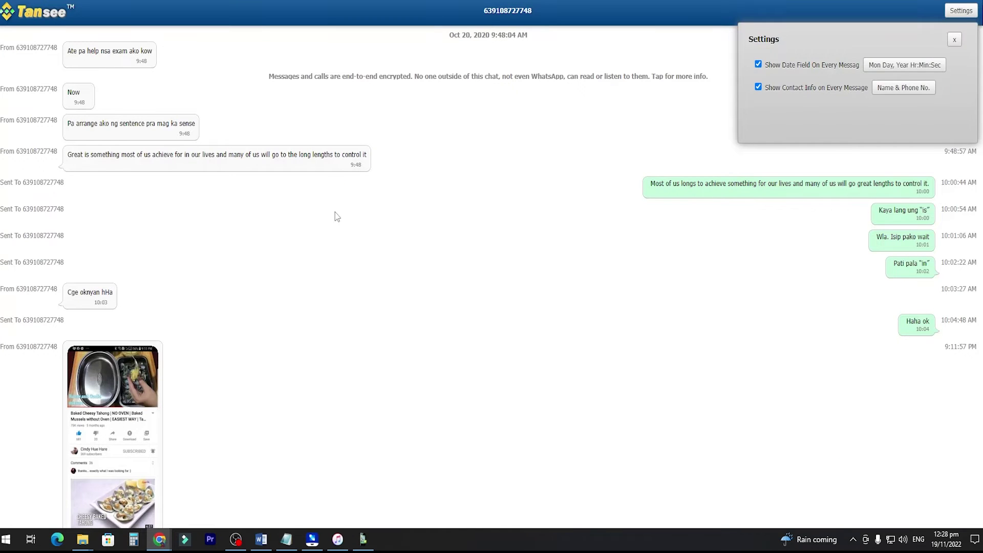
# Step: Scroll through the exported Cogie.html page in Chrome before returning to Tansee
pyautogui.scroll(-3)
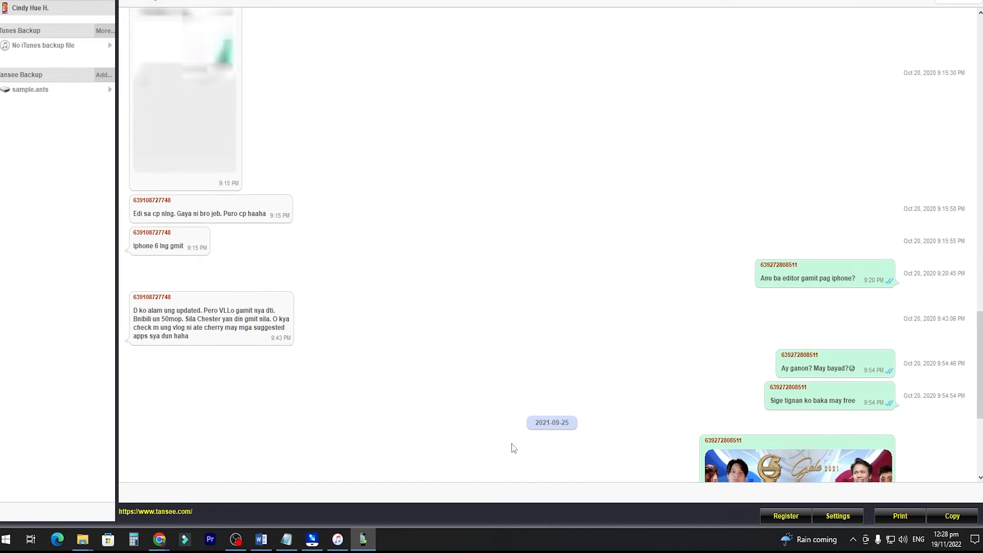
# Step: Print WhatsApp contact Cogie on Letter portrait pages and show the print preview
pyautogui.click(899, 516)
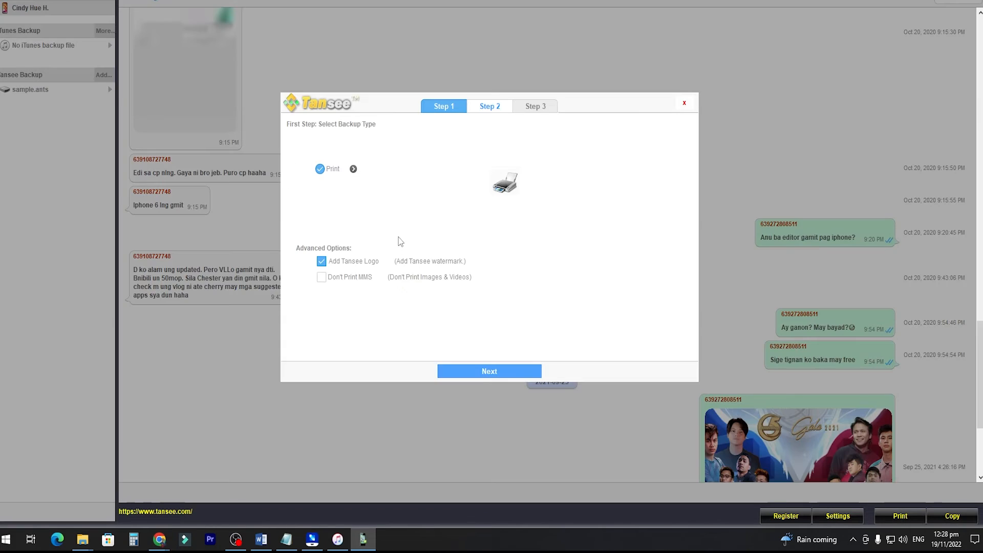
pyautogui.click(488, 370)
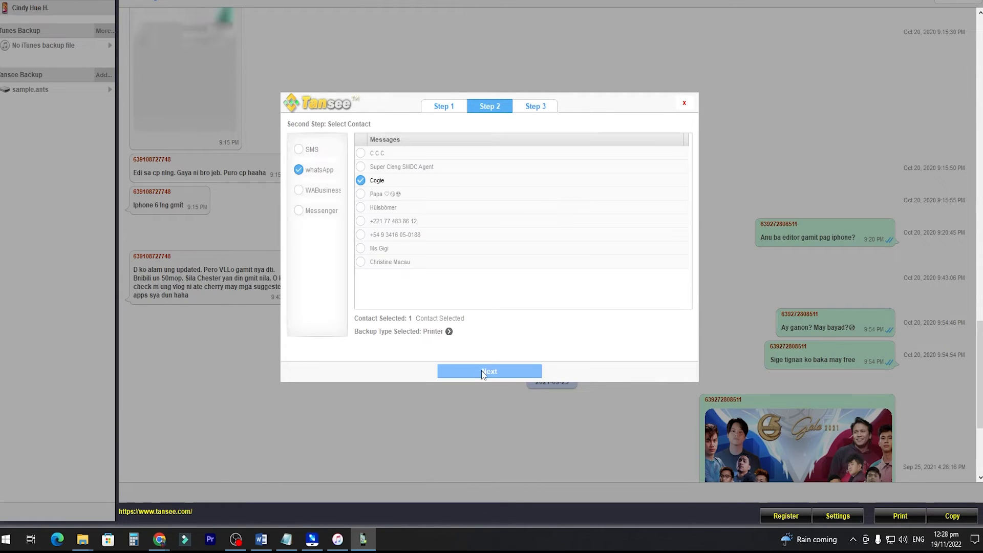
pyautogui.click(490, 371)
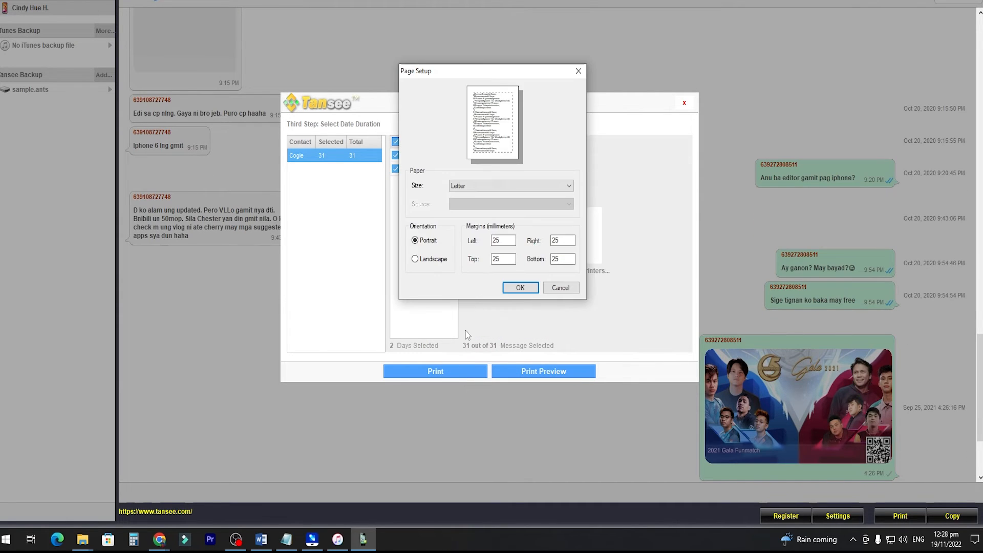
pyautogui.click(519, 287)
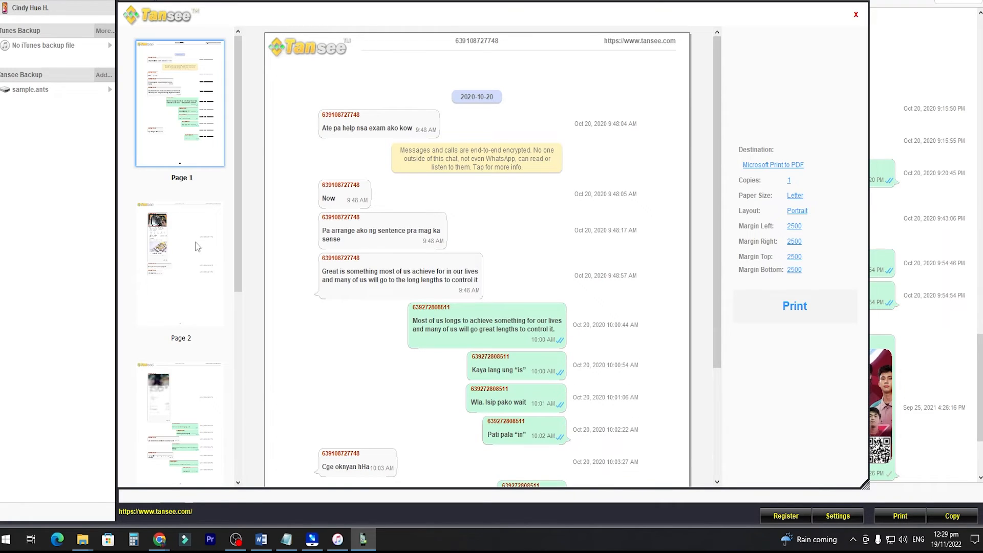
pyautogui.click(180, 262)
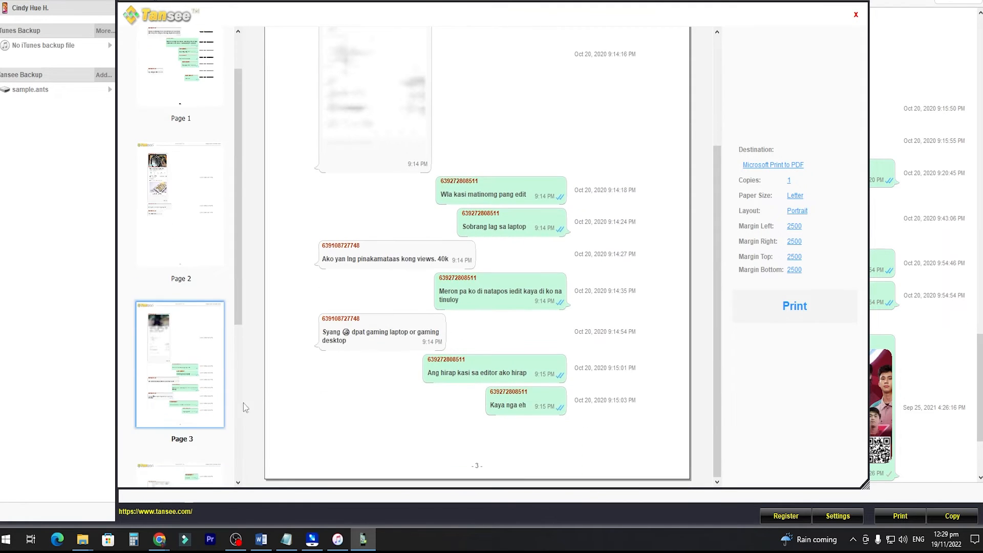
pyautogui.click(855, 14)
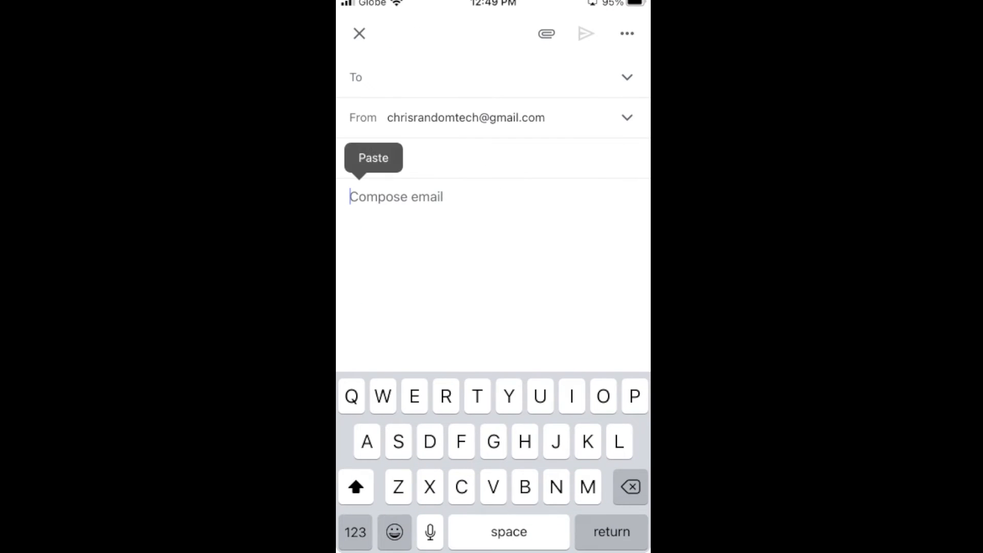
# Step: Forward the selected Cogie messages, copy their text and paste it into the Gmail draft body
pyautogui.click(372, 158)
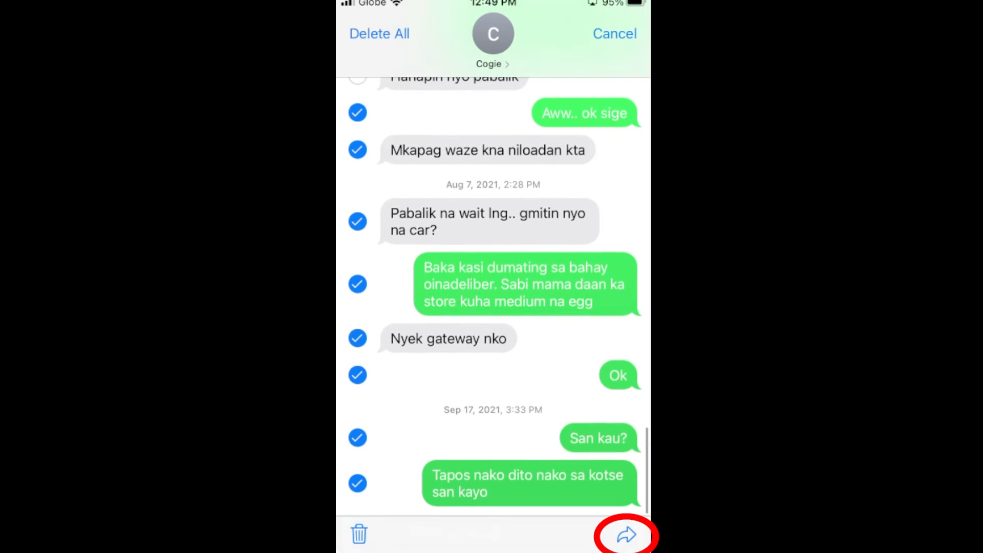
pyautogui.click(626, 535)
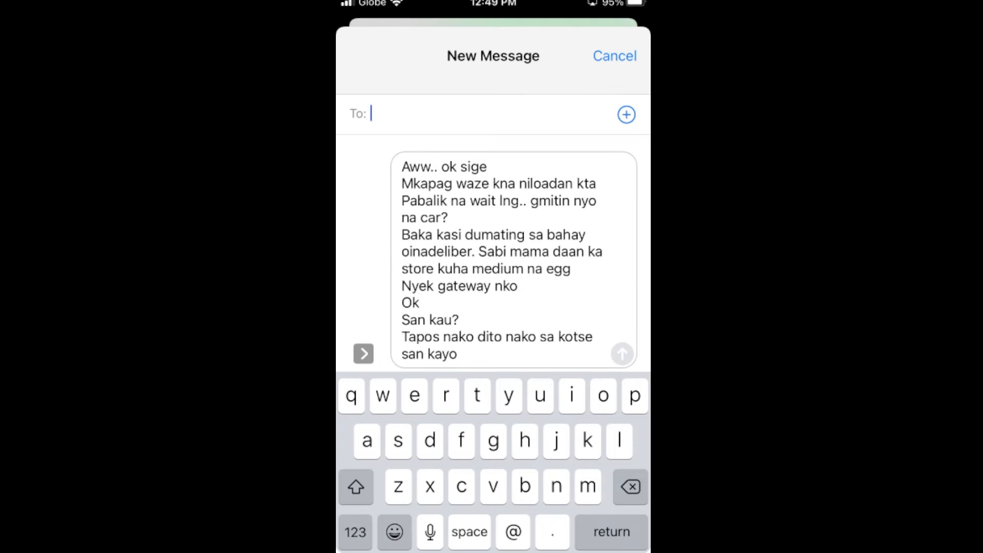
pyautogui.doubleClick(495, 251)
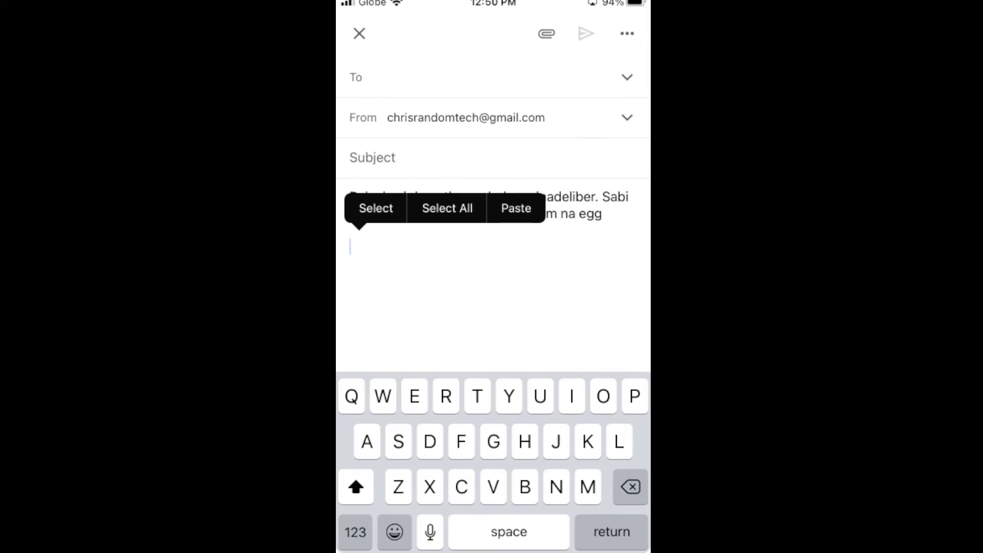
pyautogui.click(516, 208)
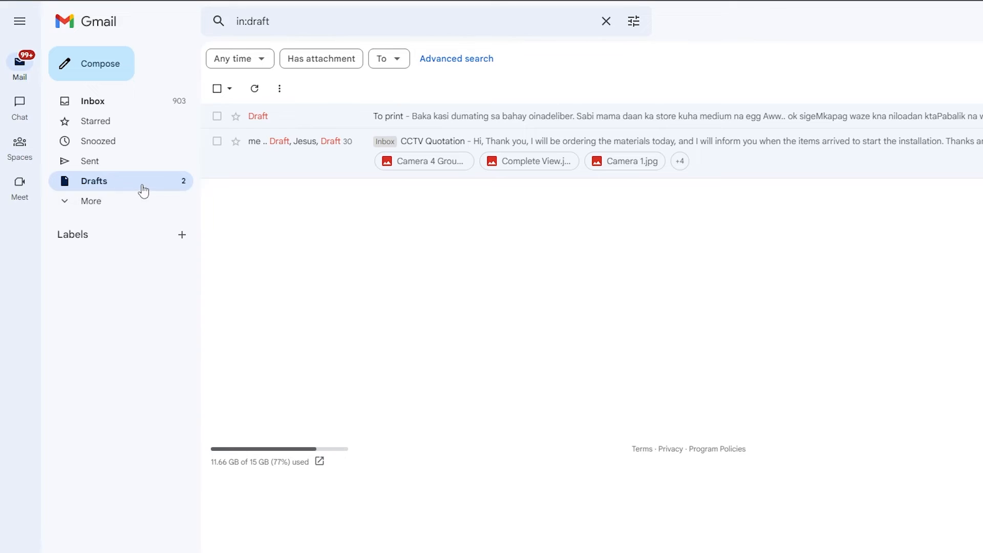
pyautogui.moveTo(163, 216)
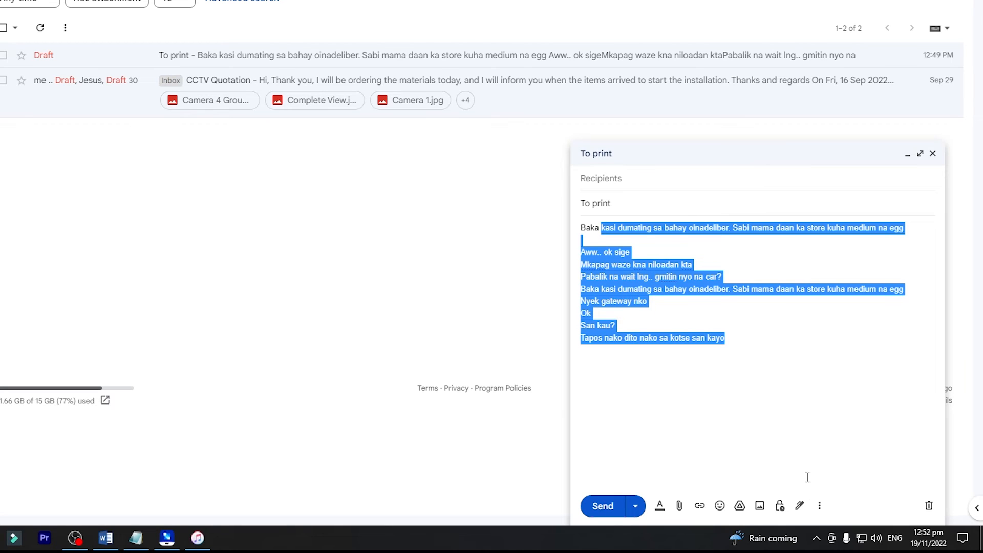
# Step: Show the More options menu on the open 'To print' draft
pyautogui.click(819, 506)
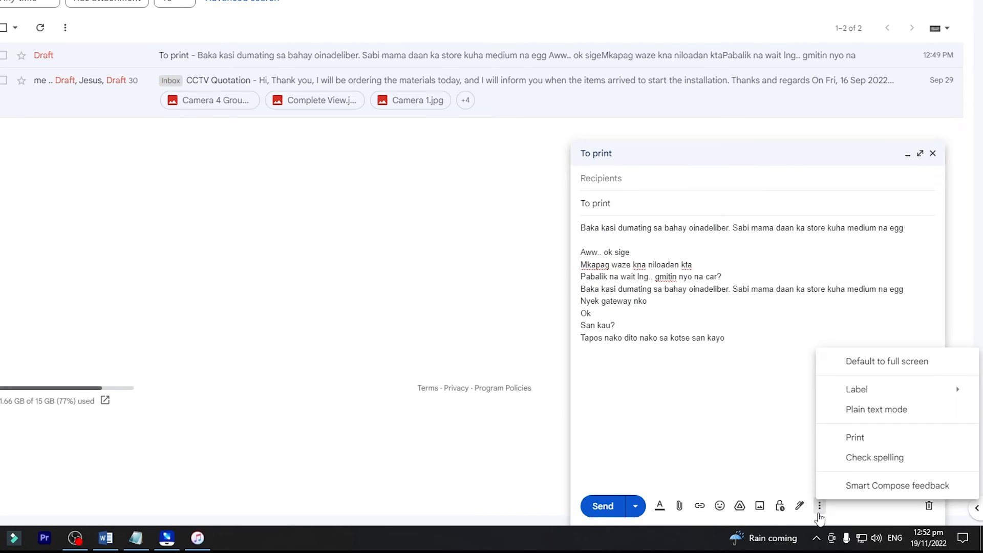
# Step: Print the 'To print' draft to Microsoft Print to PDF, all pages, portrait, colour
pyautogui.click(854, 437)
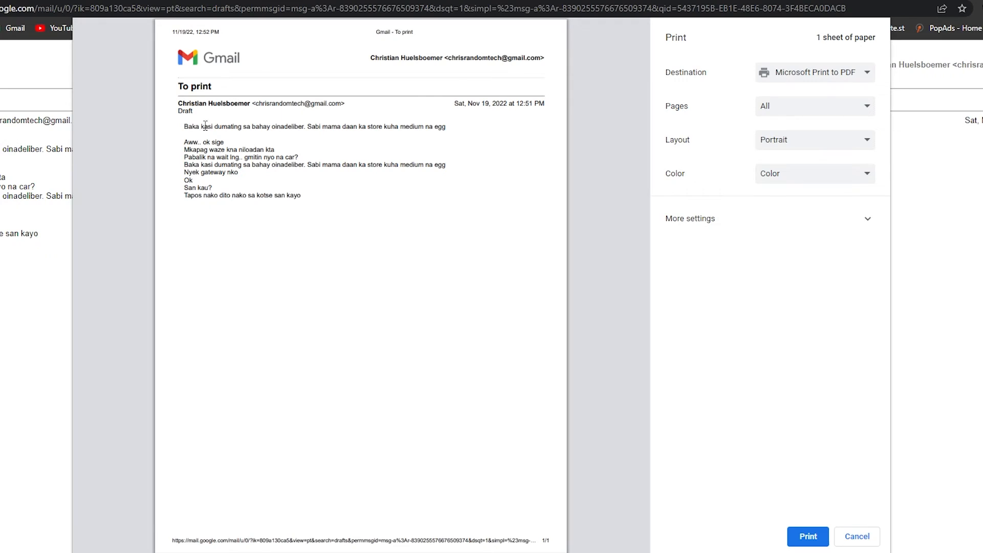
pyautogui.moveTo(672, 200)
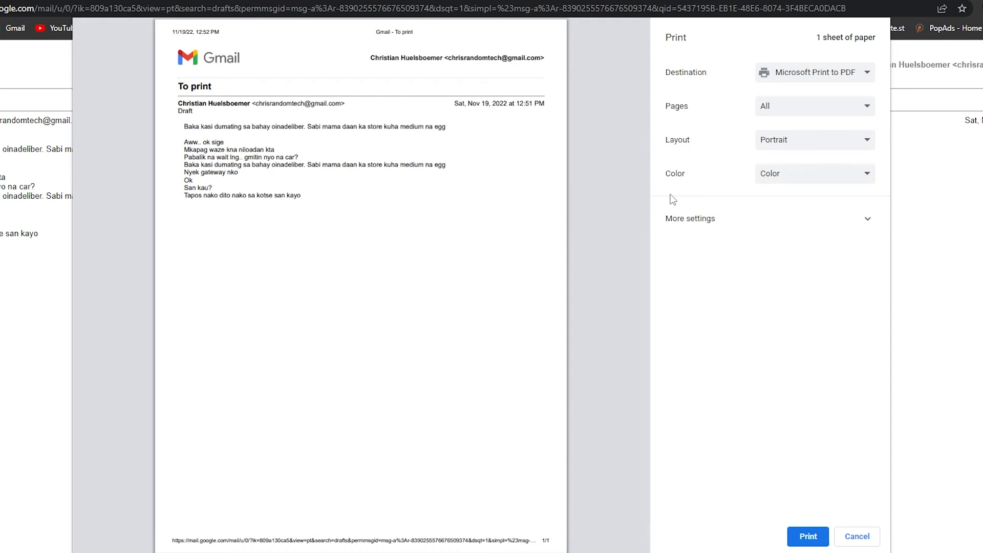
pyautogui.moveTo(676, 192)
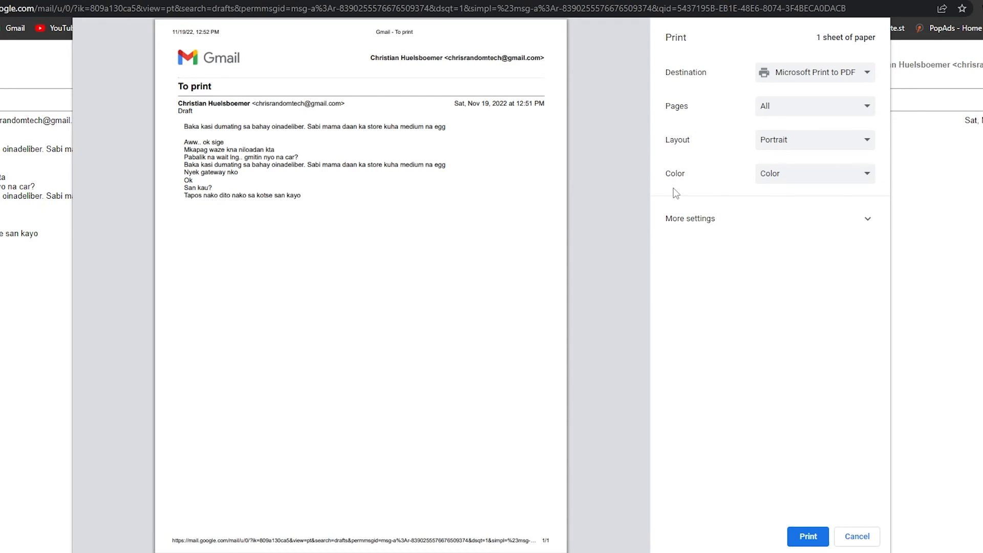
pyautogui.moveTo(674, 192)
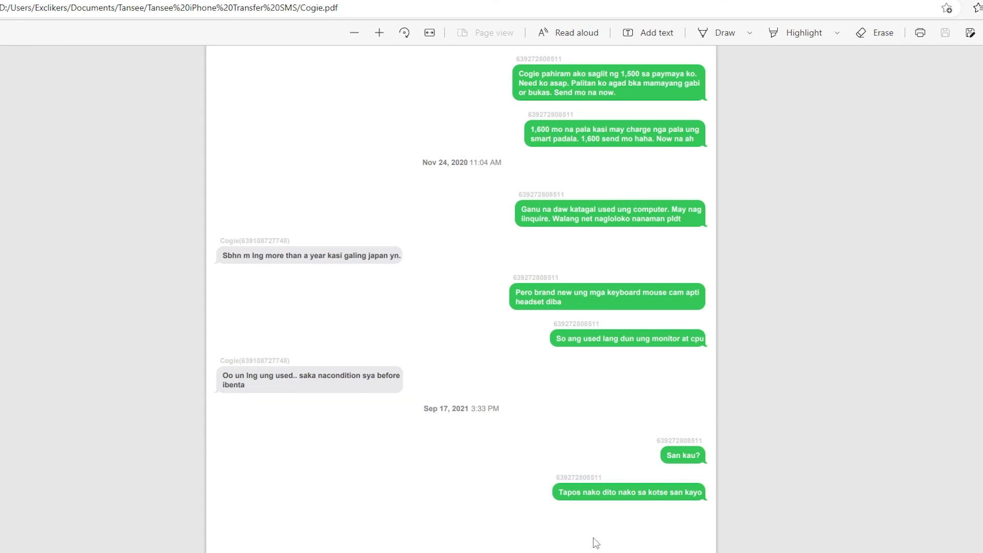
# Step: Scroll Cogie.pdf back up to its first page in Edge
pyautogui.scroll(3)
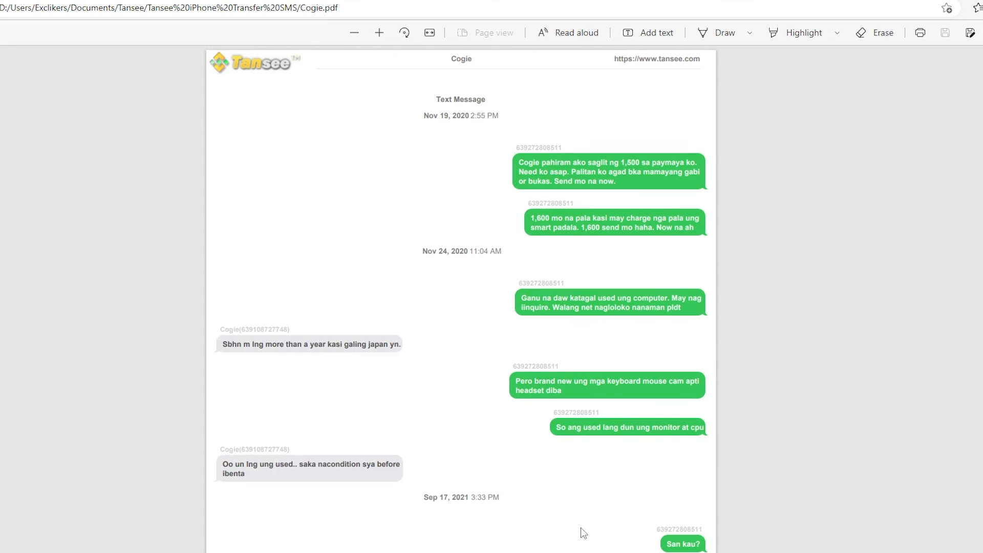
pyautogui.moveTo(536, 462)
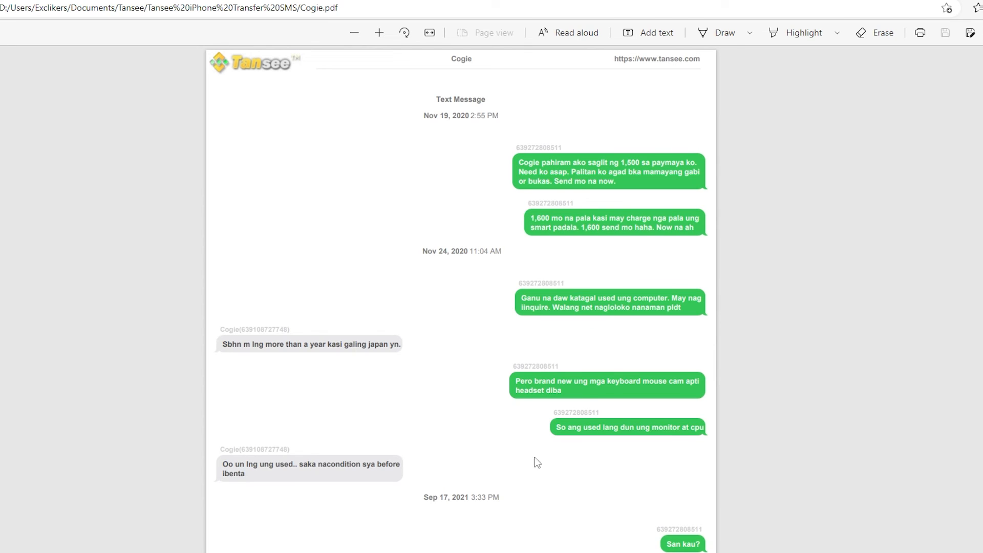